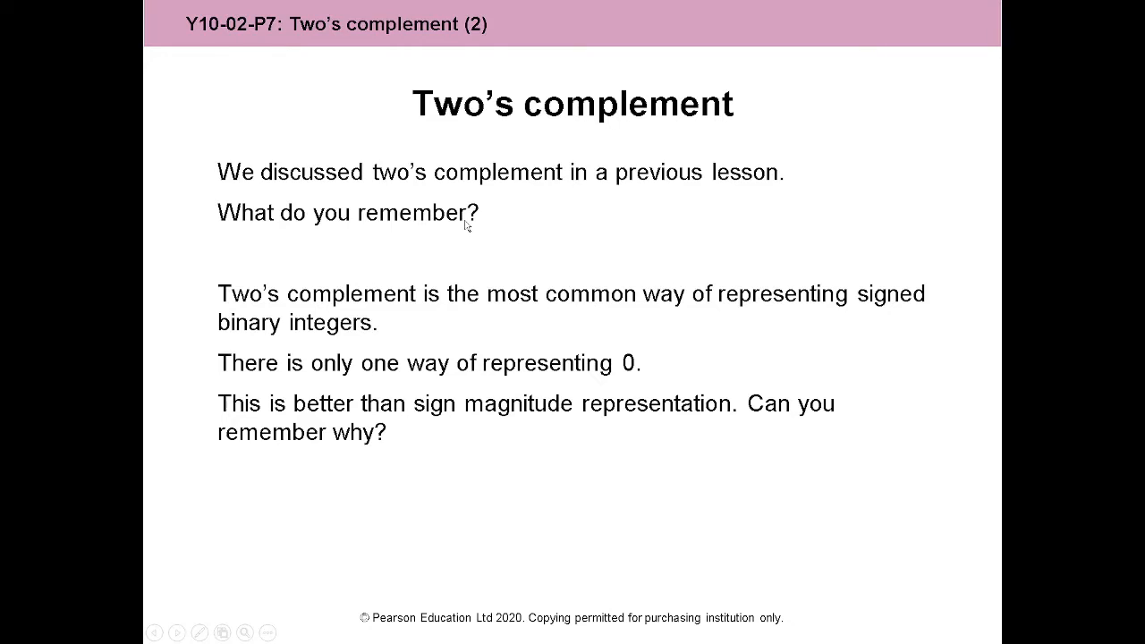
pyautogui.moveTo(492, 218)
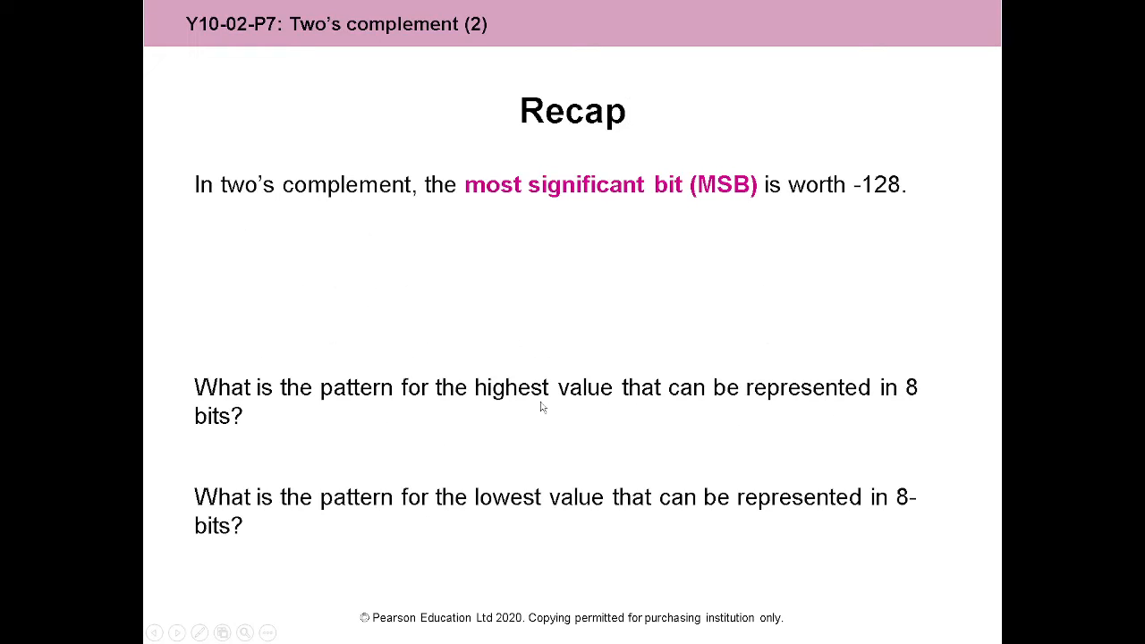
pyautogui.moveTo(546, 320)
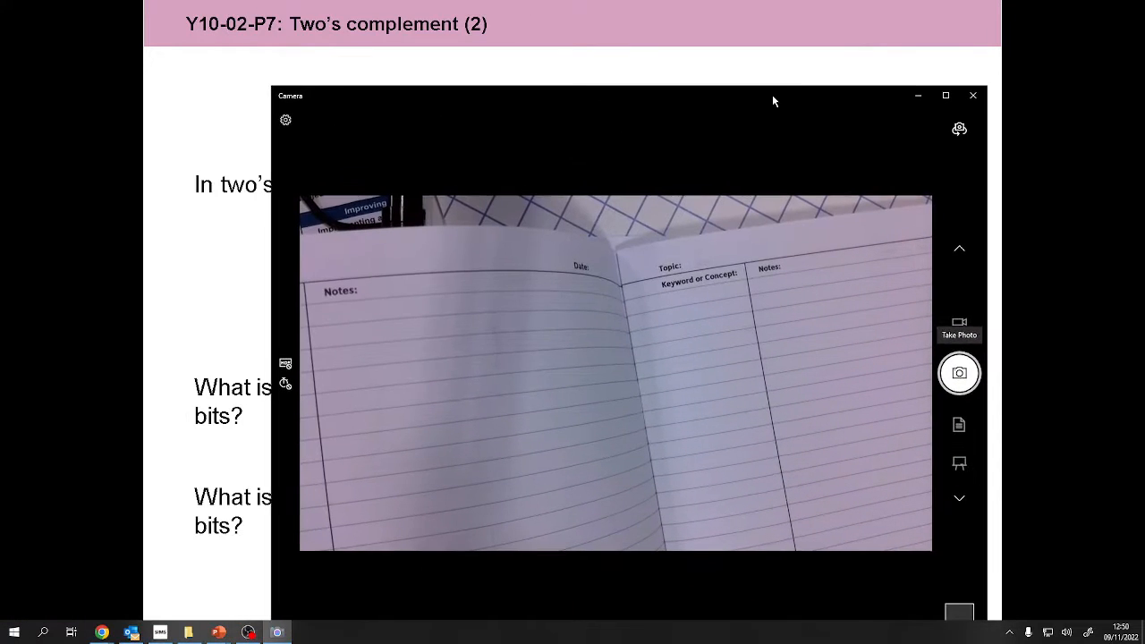
# - Bring the Camera's live view of the exercise book over the slides
pyautogui.click(945, 94)
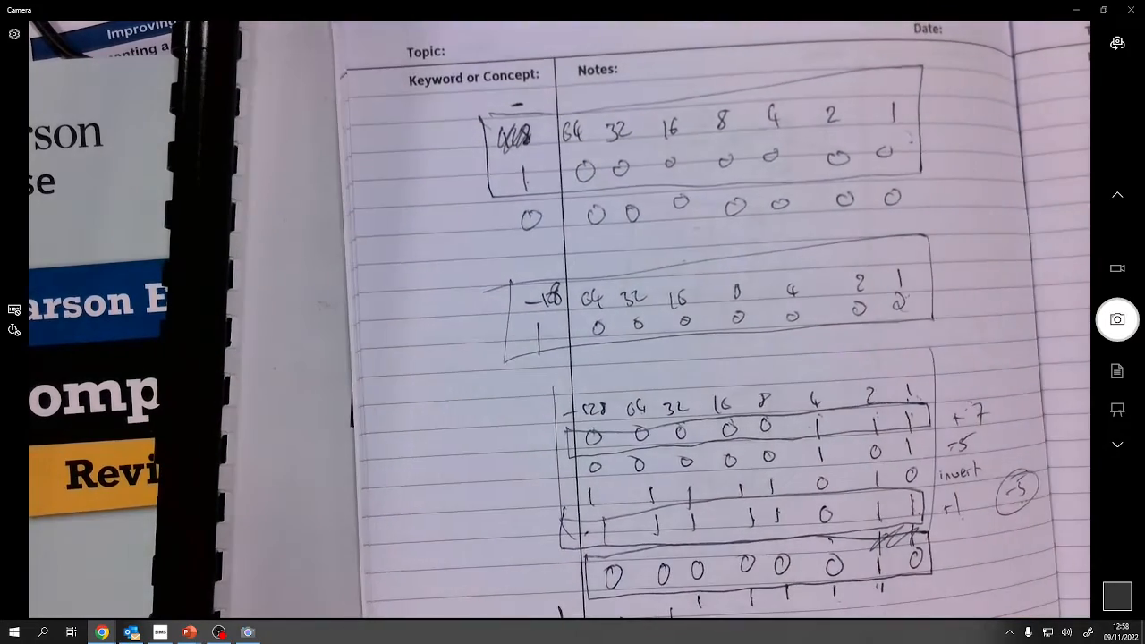
# - Enter the place values -128, 64, 32, 16, 8, 4, 2, 1 across the Smallest value grid's top row
pyautogui.press('alt+tab')
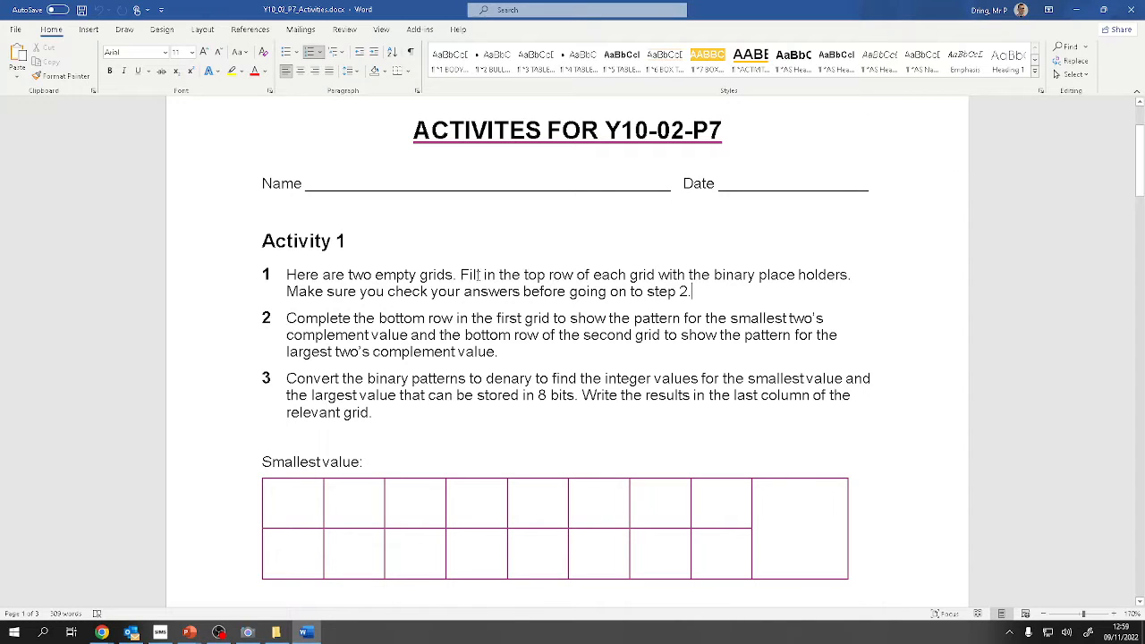
pyautogui.moveTo(460, 276); pyautogui.dragTo(792, 275)
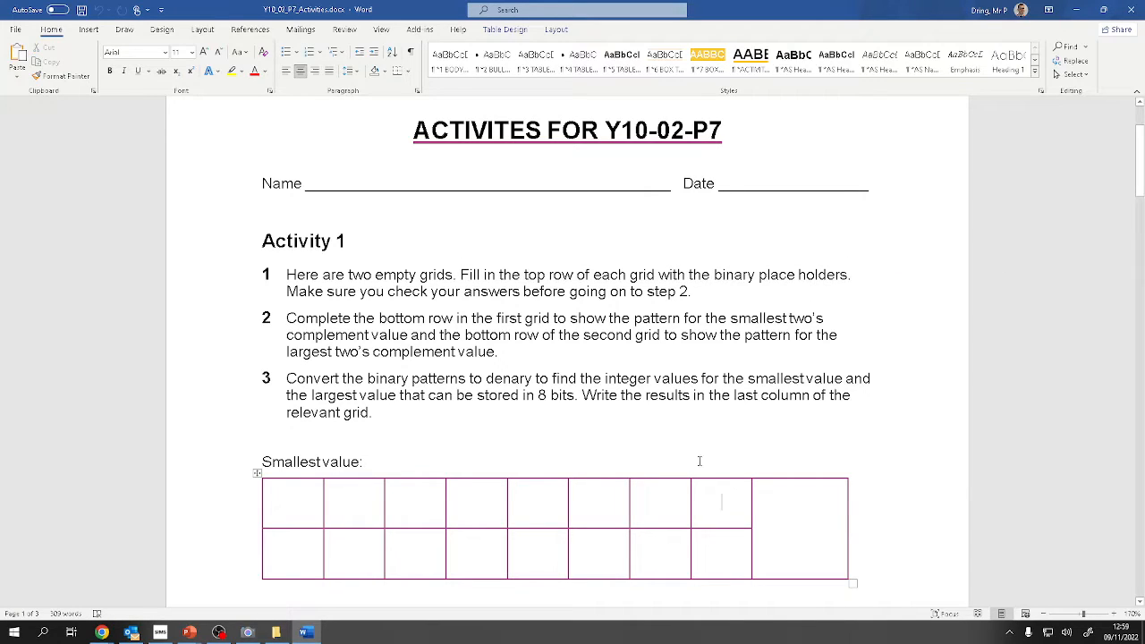
pyautogui.write('2 1')
pyautogui.click(538, 502)
pyautogui.write('8')
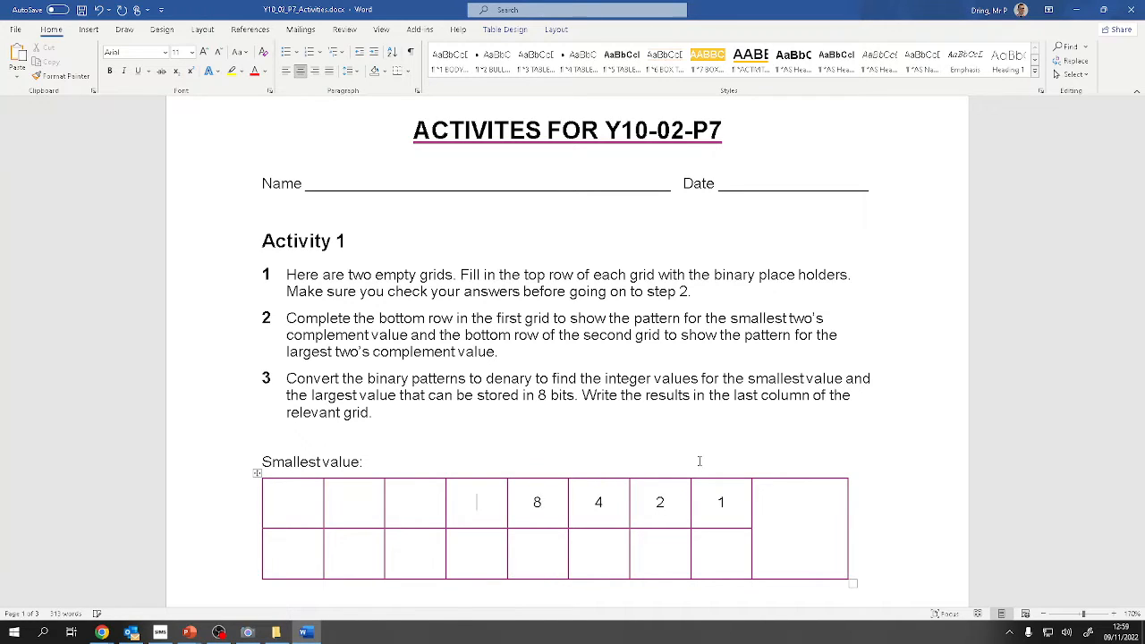
pyautogui.write('16')
pyautogui.click(415, 503)
pyautogui.write('32')
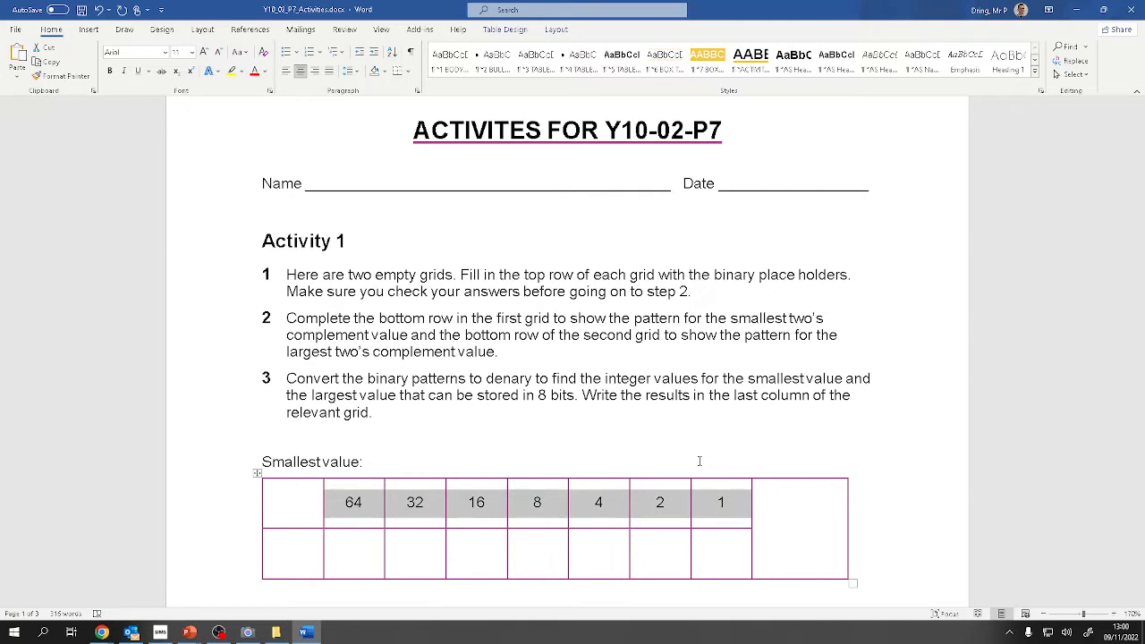
pyautogui.click(294, 500)
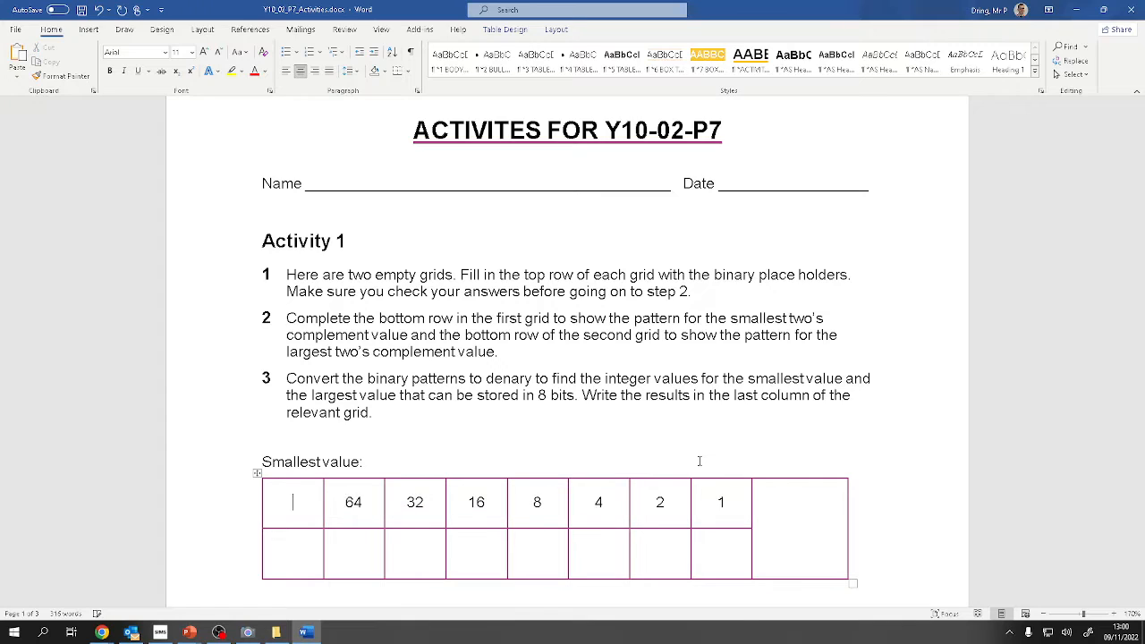
pyautogui.write('-128')
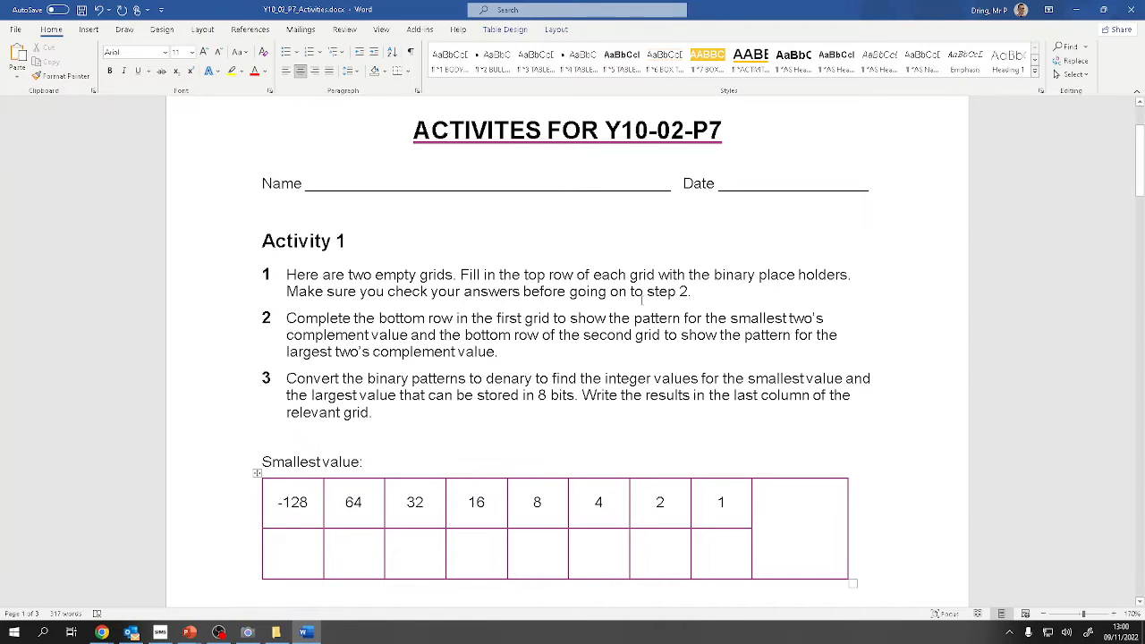
# - Fill the 6-bit row with minimum 100000 = -32 and maximum 011111
pyautogui.moveTo(286, 275); pyautogui.dragTo(691, 292)
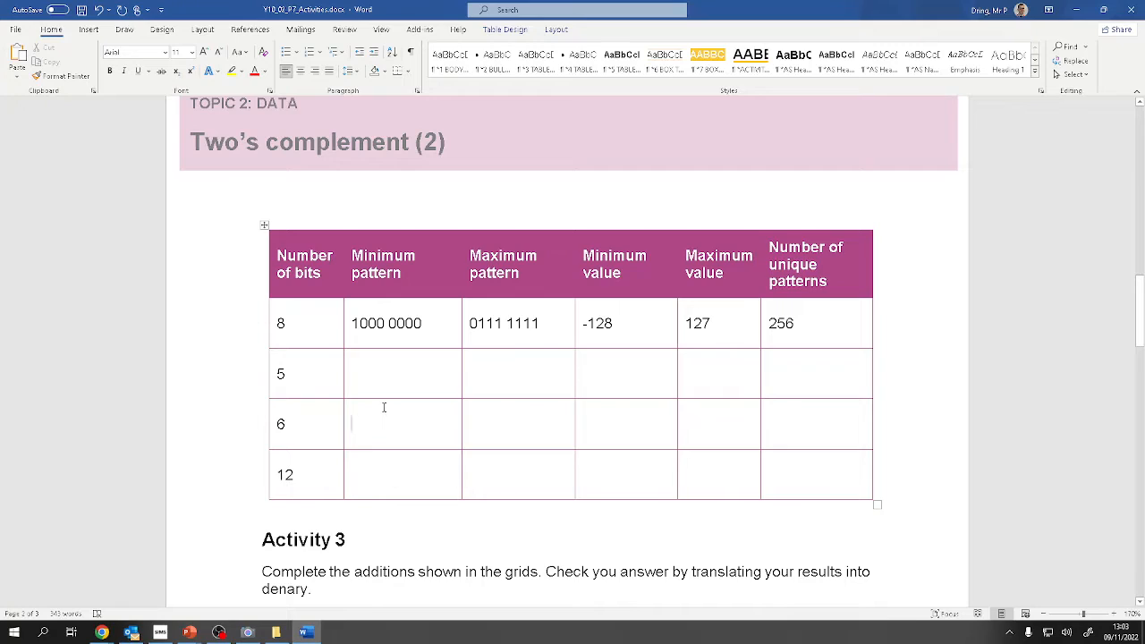
pyautogui.write('000')
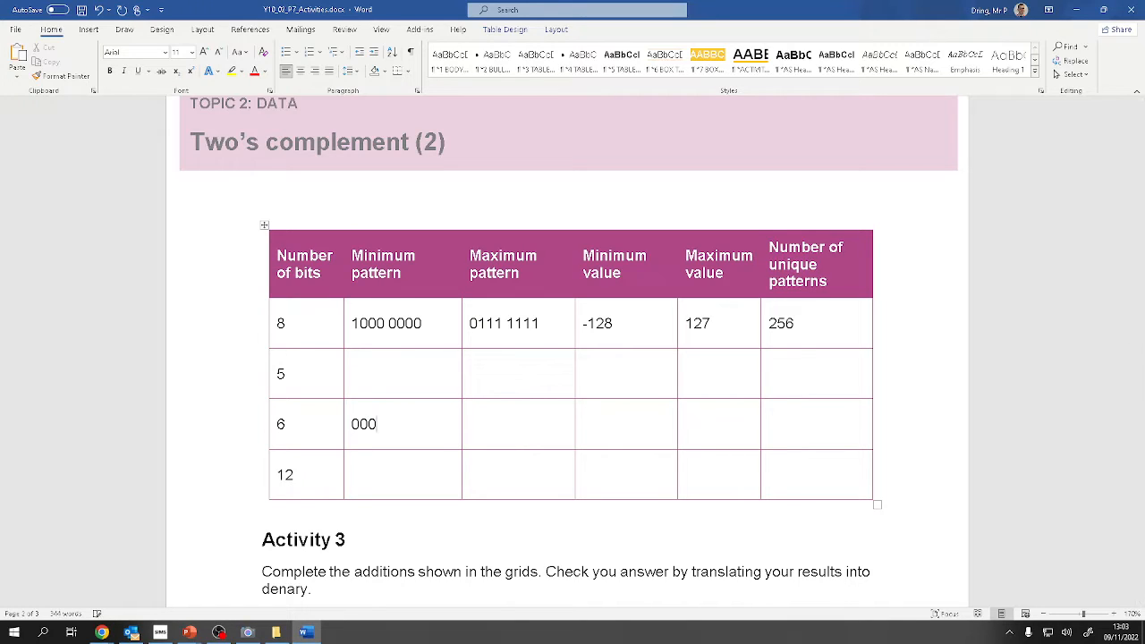
pyautogui.write('000')
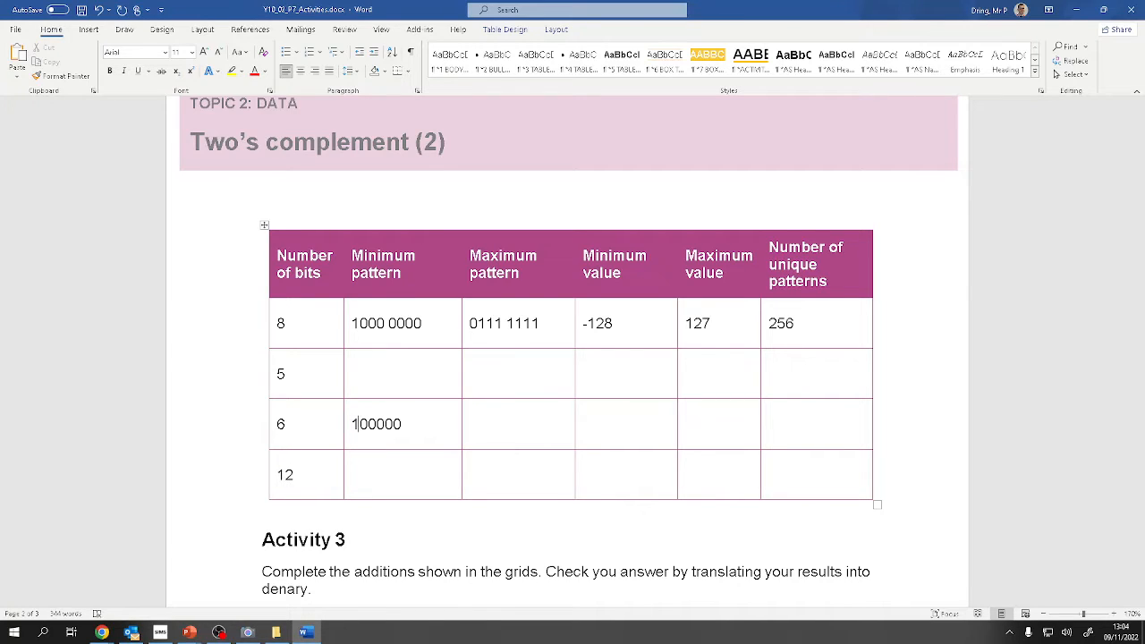
pyautogui.write('0')
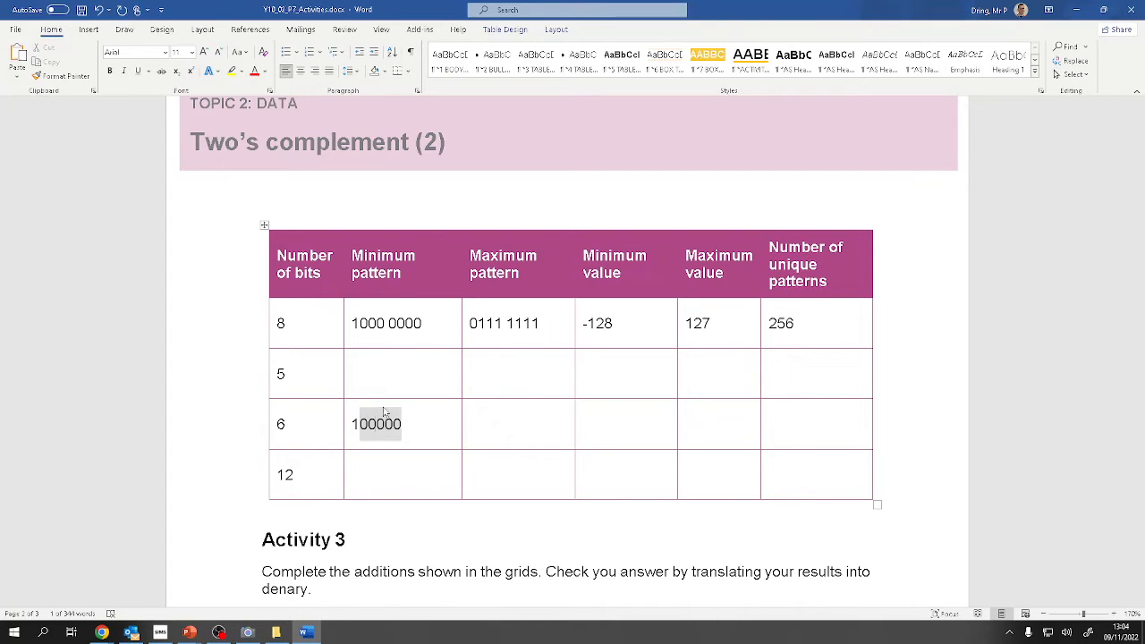
pyautogui.doubleClick(375, 422)
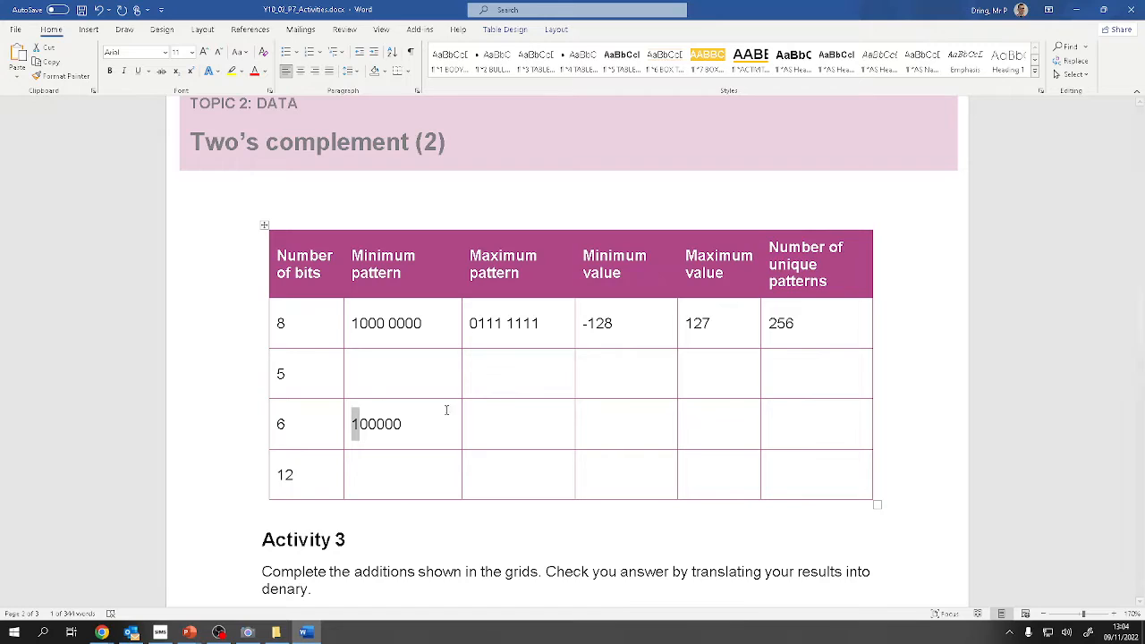
pyautogui.write('32')
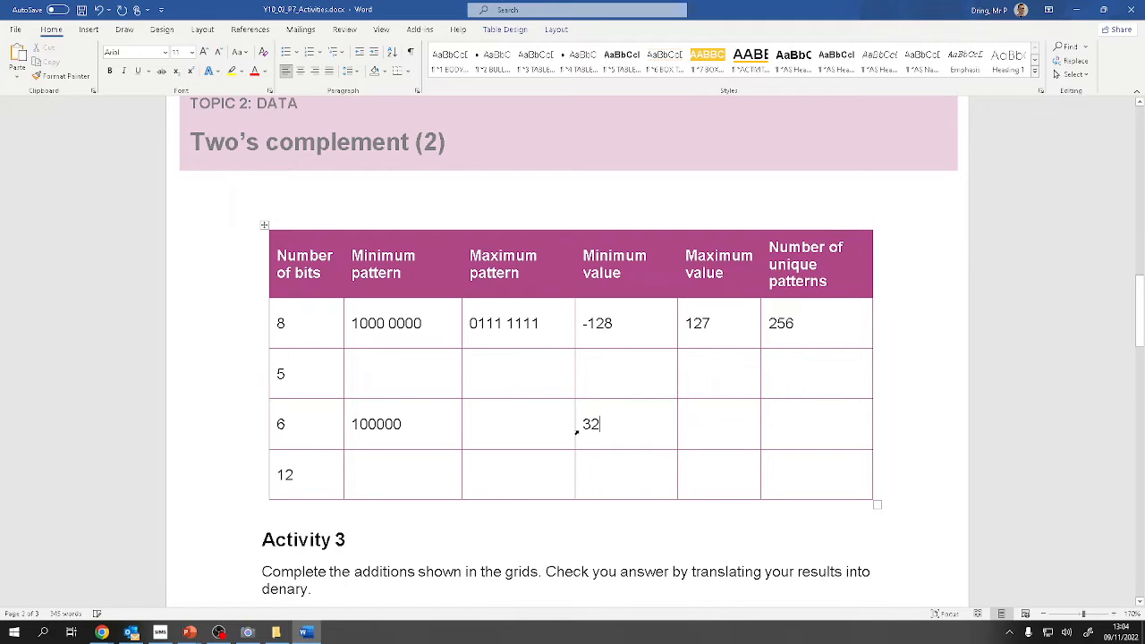
pyautogui.write('-32')
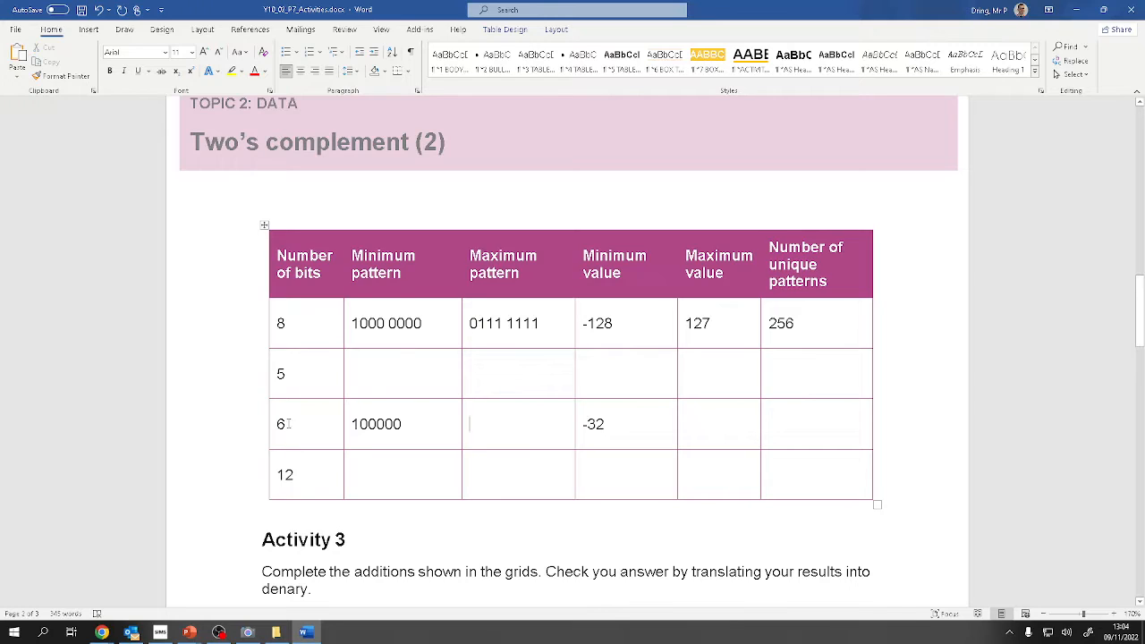
pyautogui.write('0')
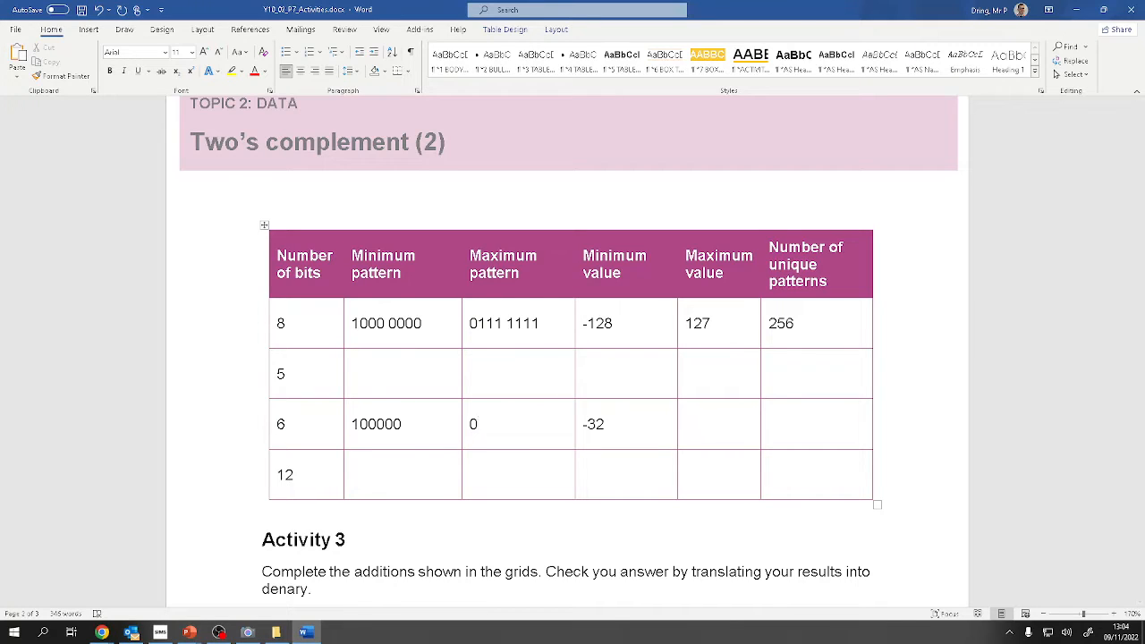
pyautogui.write('011')
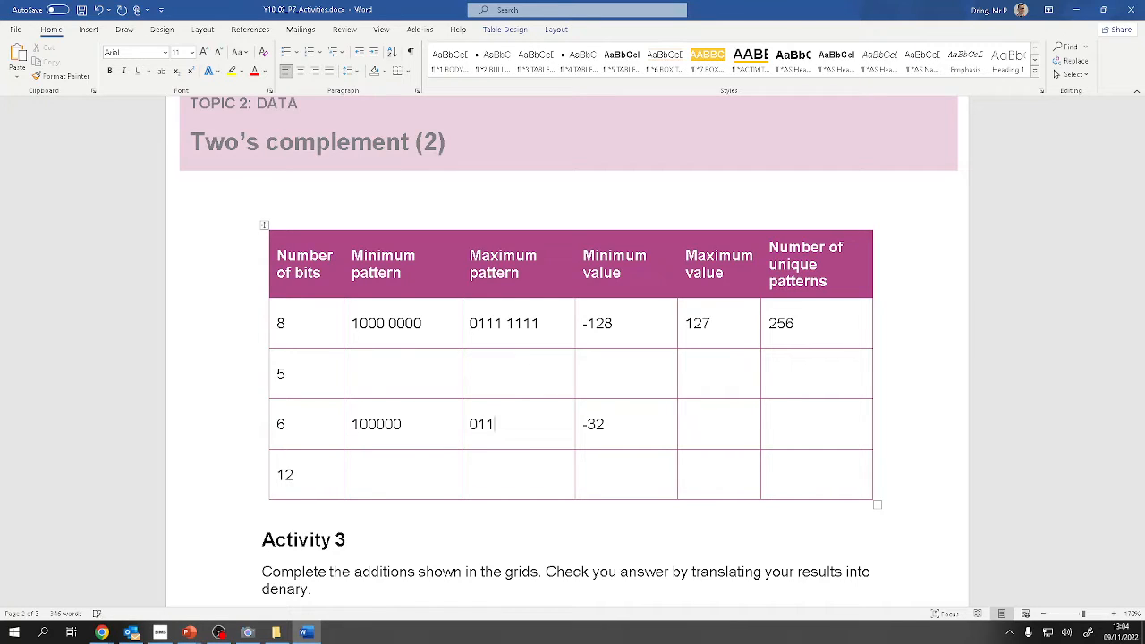
pyautogui.write('111')
pyautogui.click(719, 424)
pyautogui.write('31')
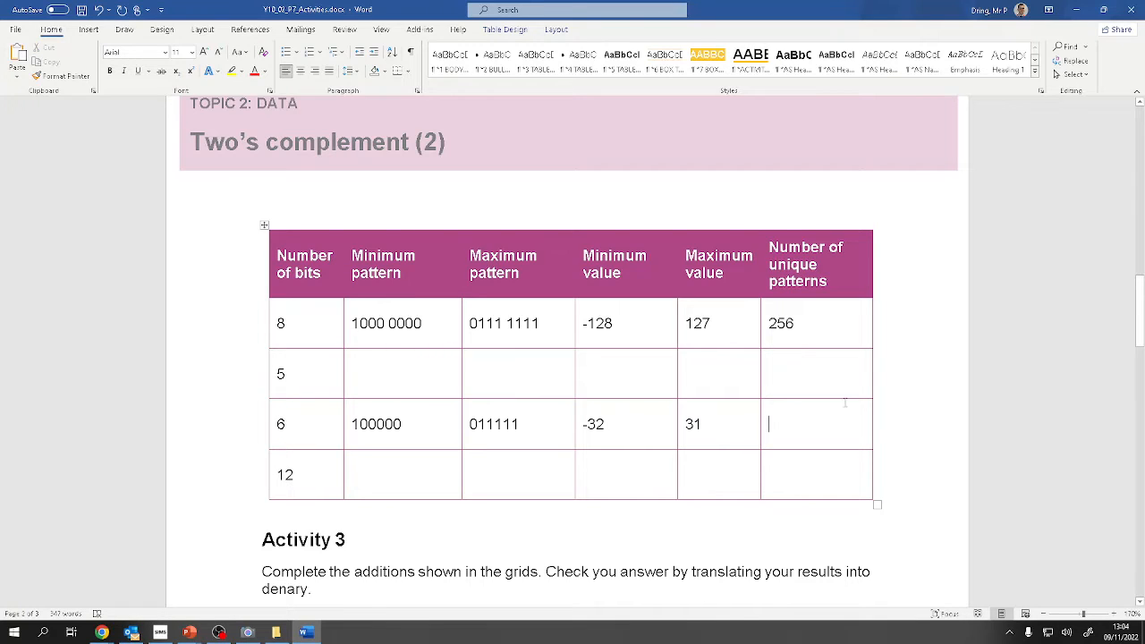
# - List sample 6-bit patterns 000000, 000001, 000011 in the unique-patterns cell
pyautogui.write('0000')
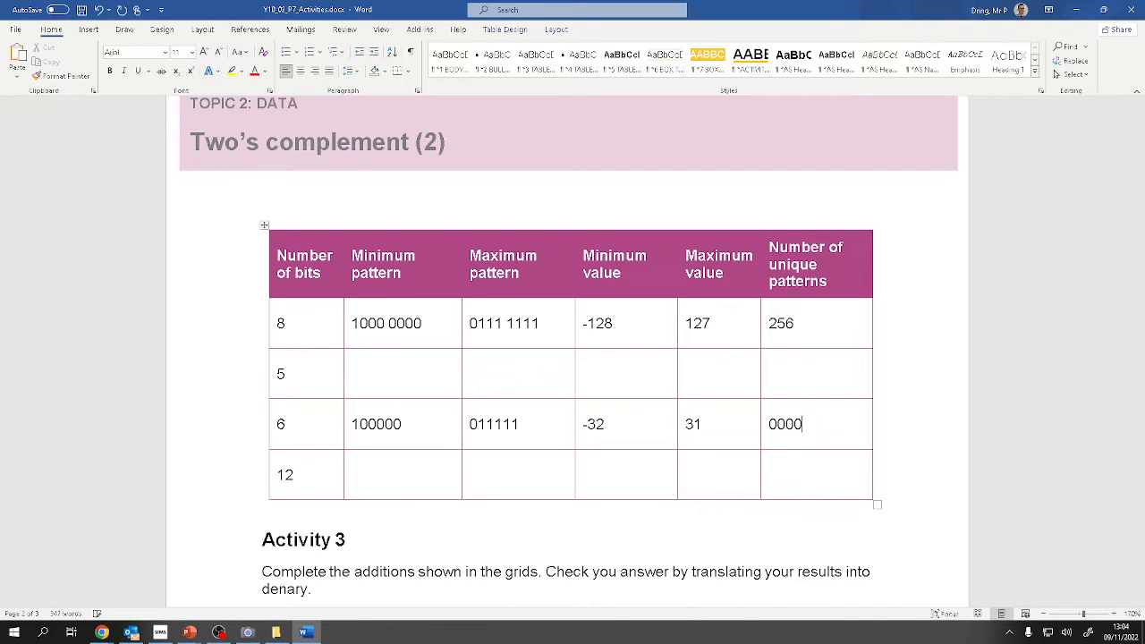
pyautogui.write('000000')
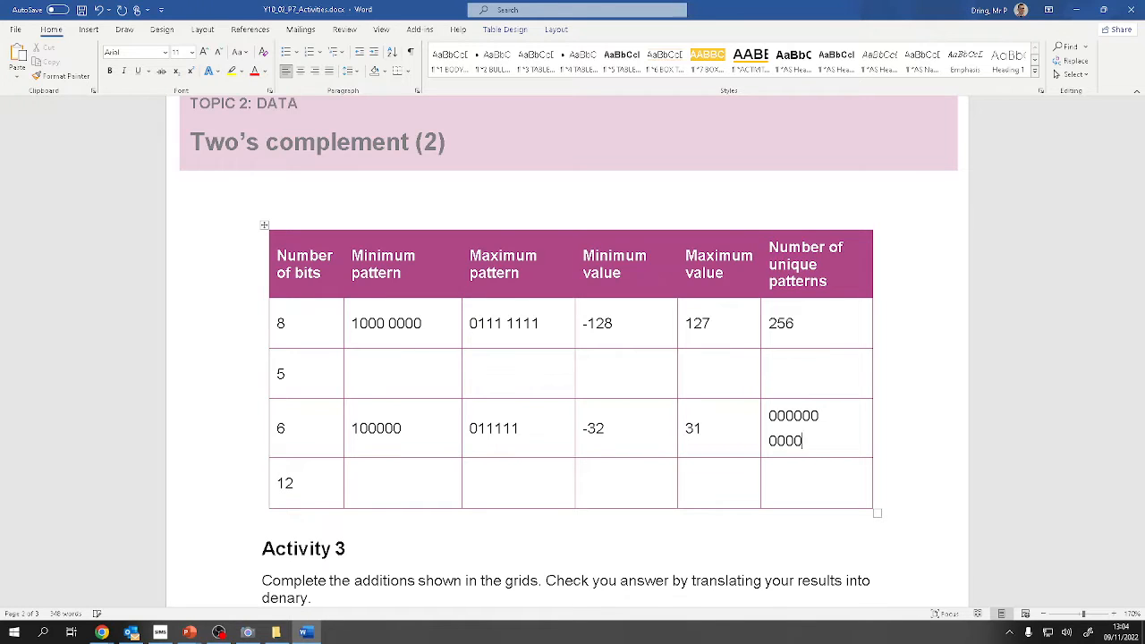
pyautogui.write('000001')
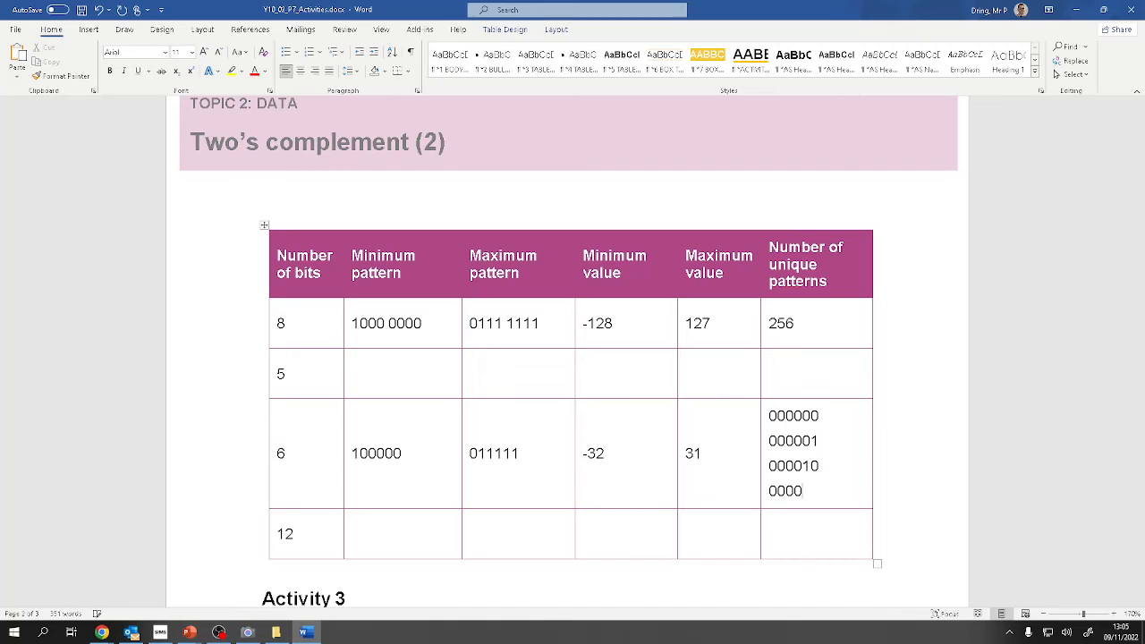
pyautogui.write('000011')
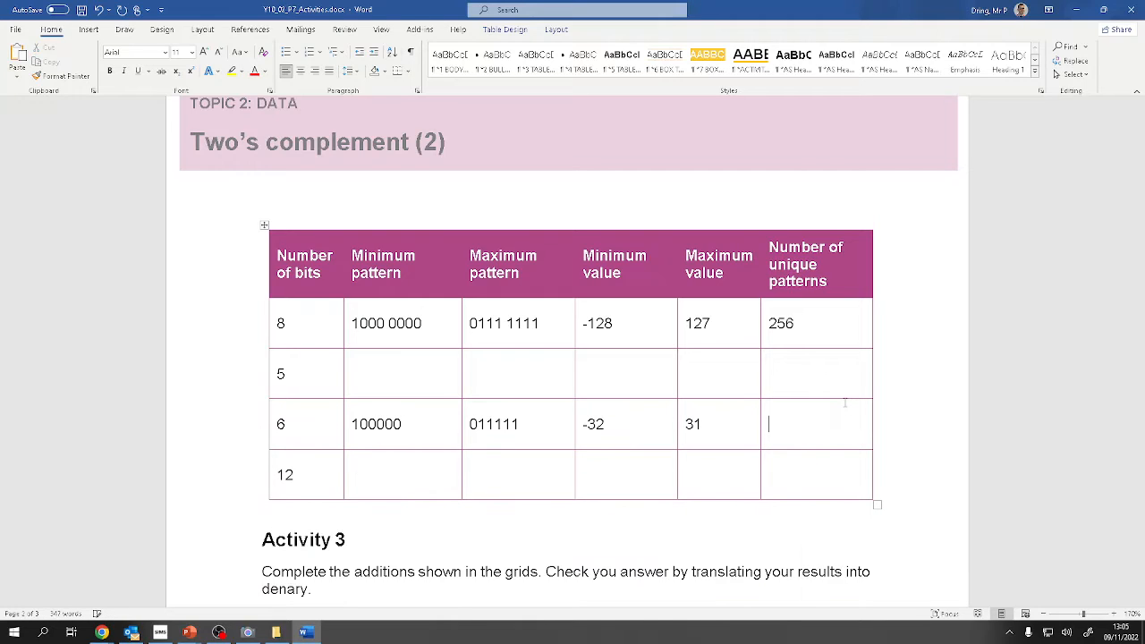
# - Enter 2⁶ = 64 as the 6-bit row's number of unique patterns
pyautogui.write('2⁶')
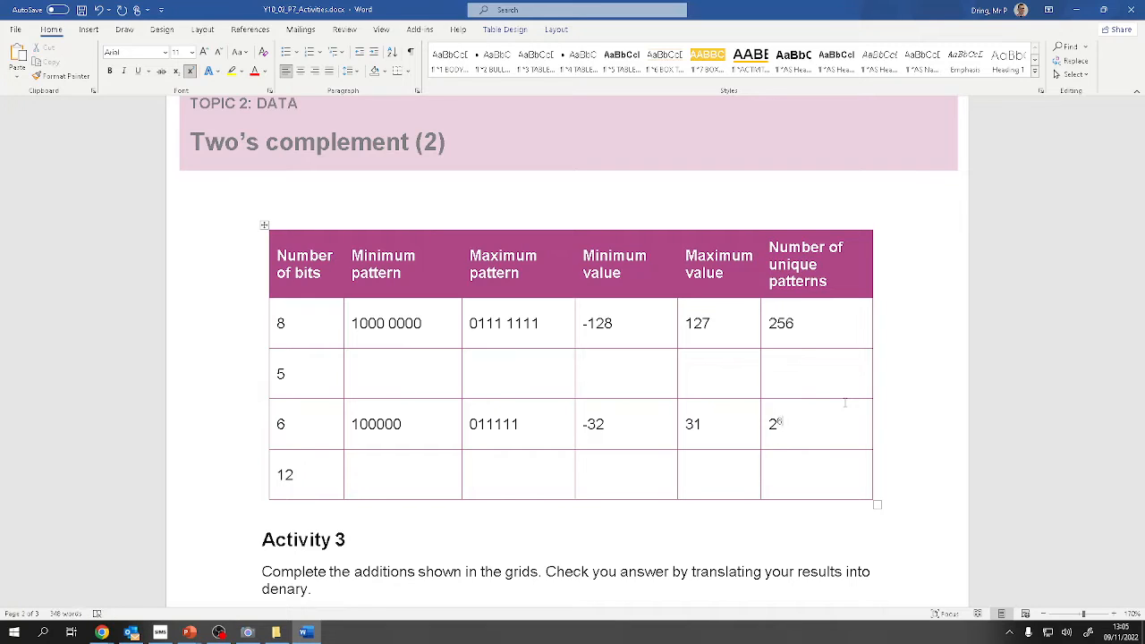
pyautogui.write('=')
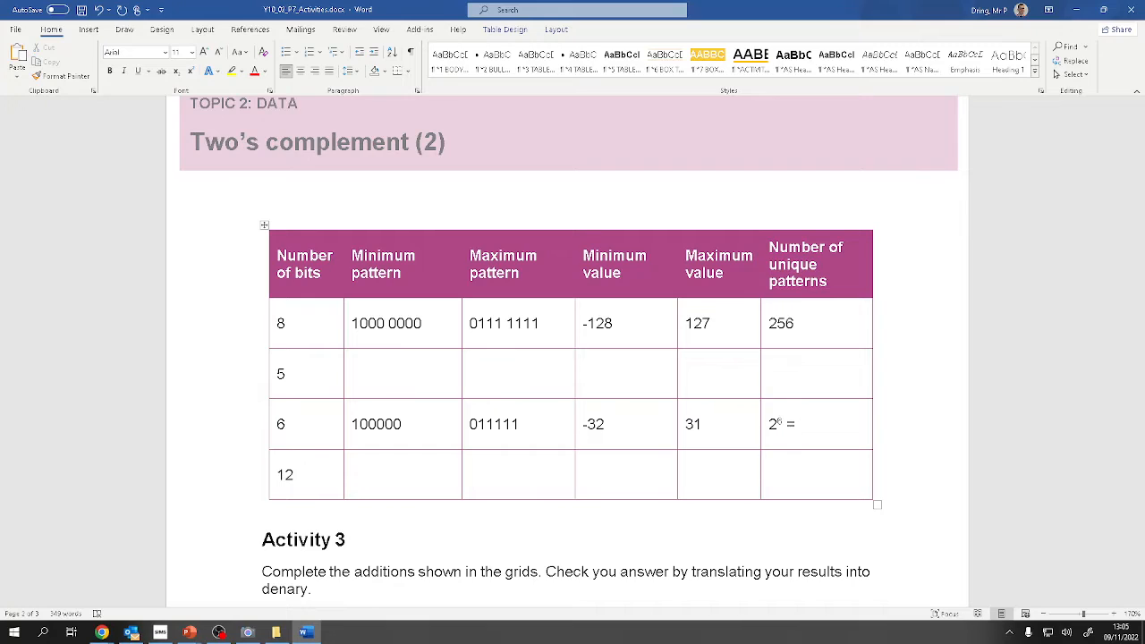
pyautogui.write('64')
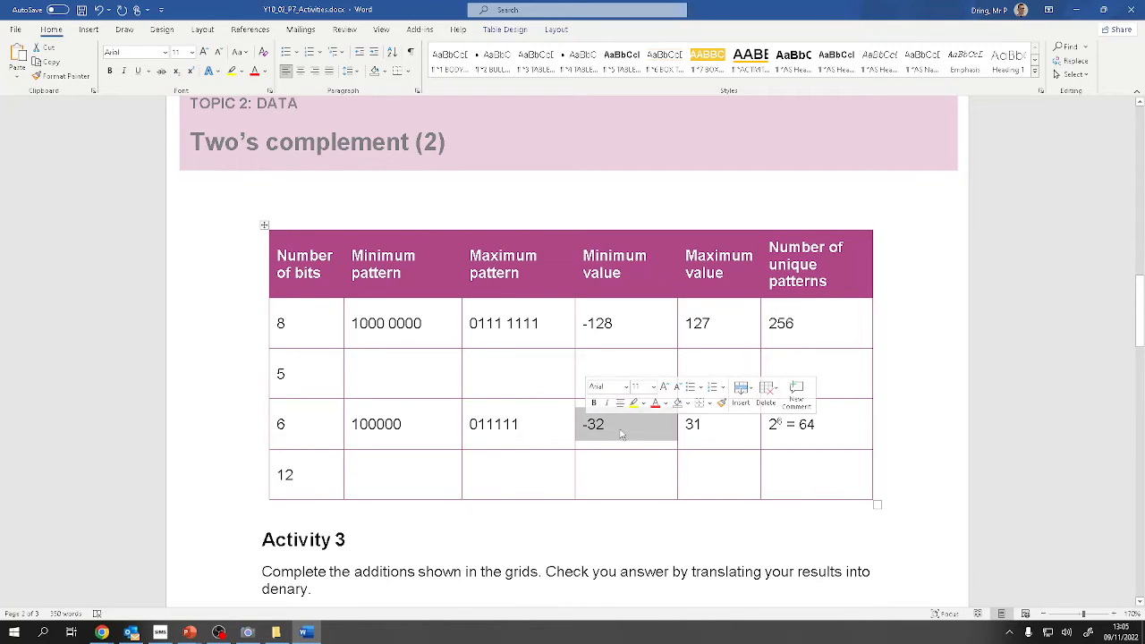
pyautogui.click(719, 422)
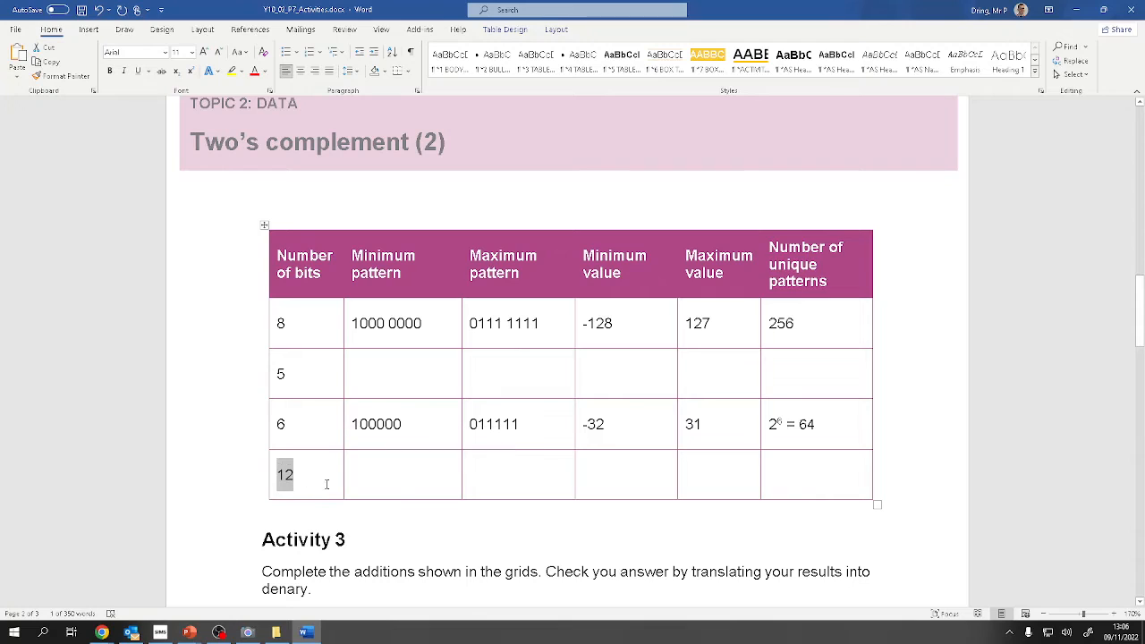
# - Scroll to Activity 3's addition grids, then switch over to the live camera view
pyautogui.scroll(-3)
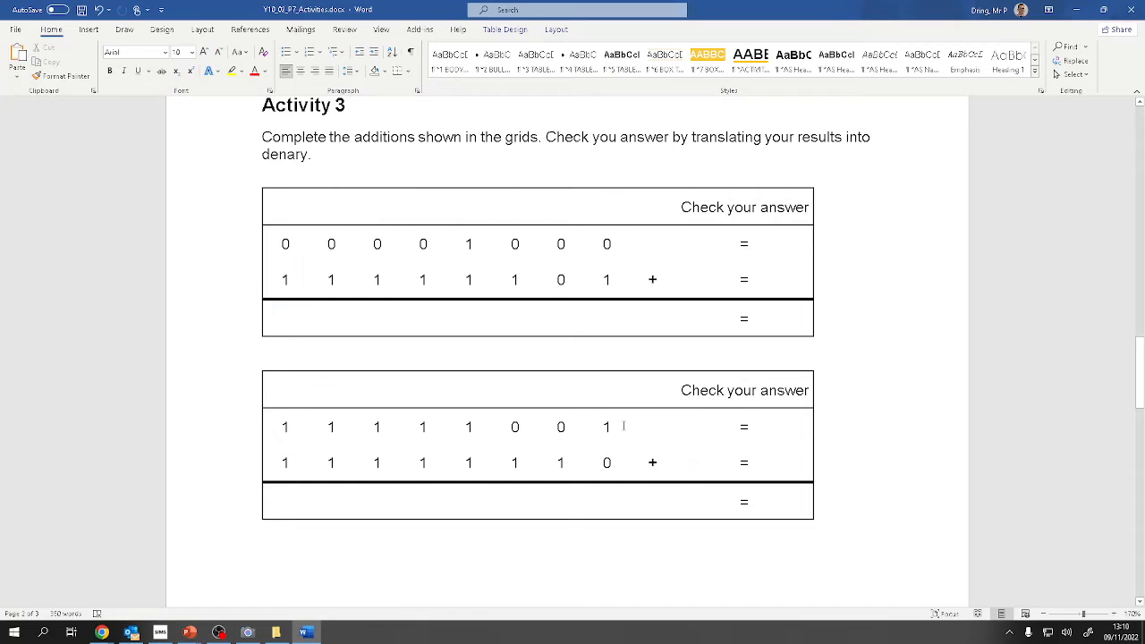
pyautogui.moveTo(331, 426); pyautogui.dragTo(606, 426)
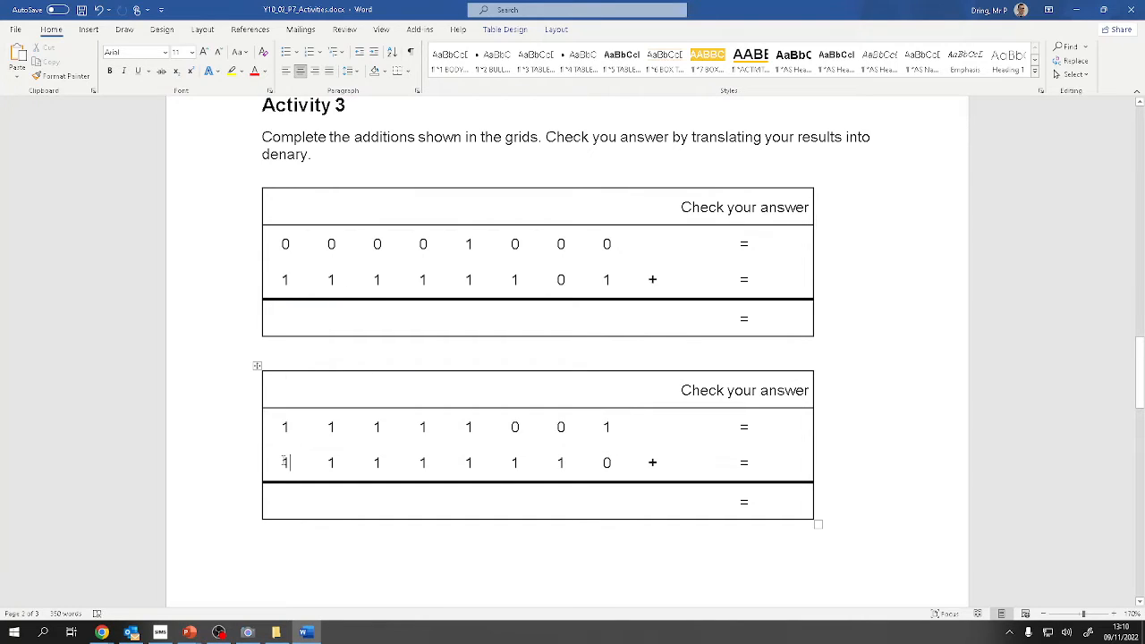
pyautogui.moveTo(284, 462); pyautogui.dragTo(607, 462)
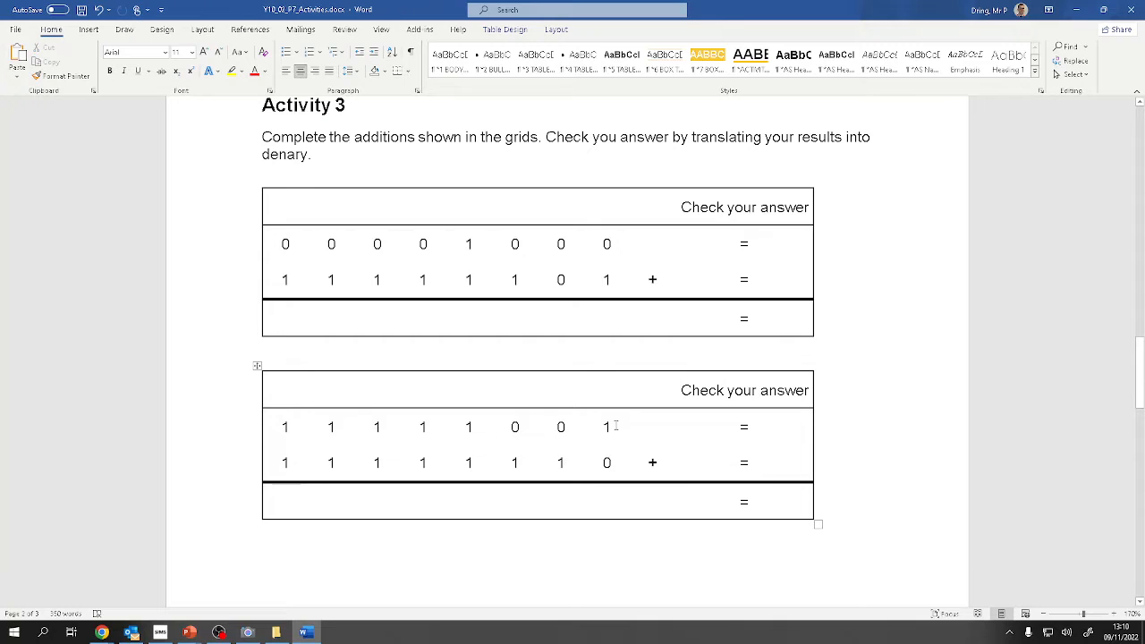
pyautogui.press('alt+tab')
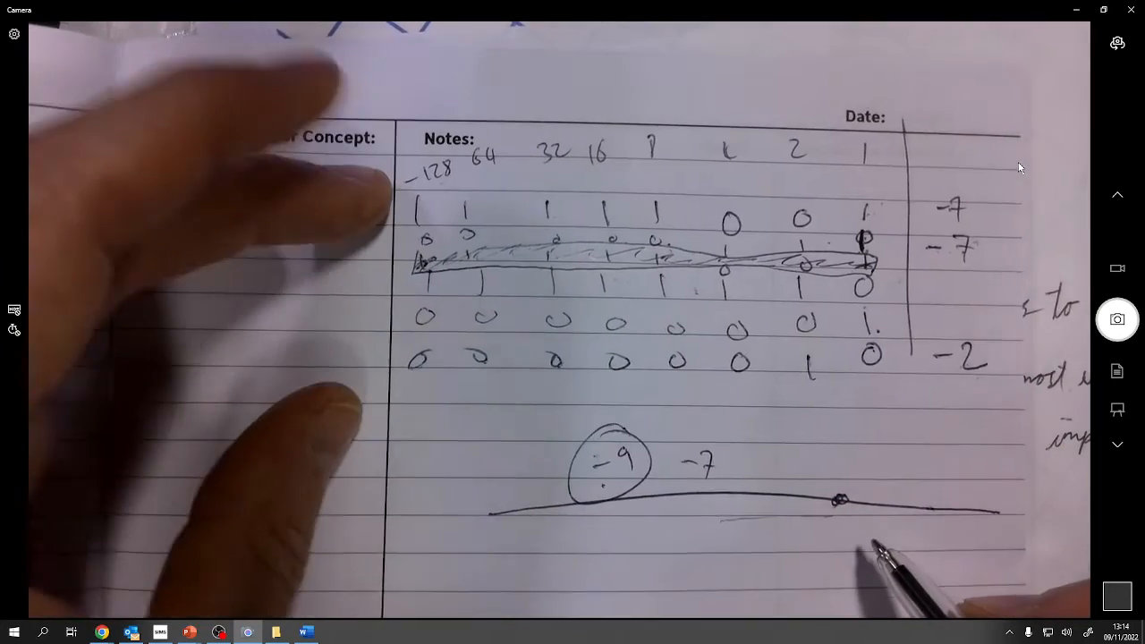
# - Return from the Camera's handwritten working to the worksheet document
pyautogui.click(71, 632)
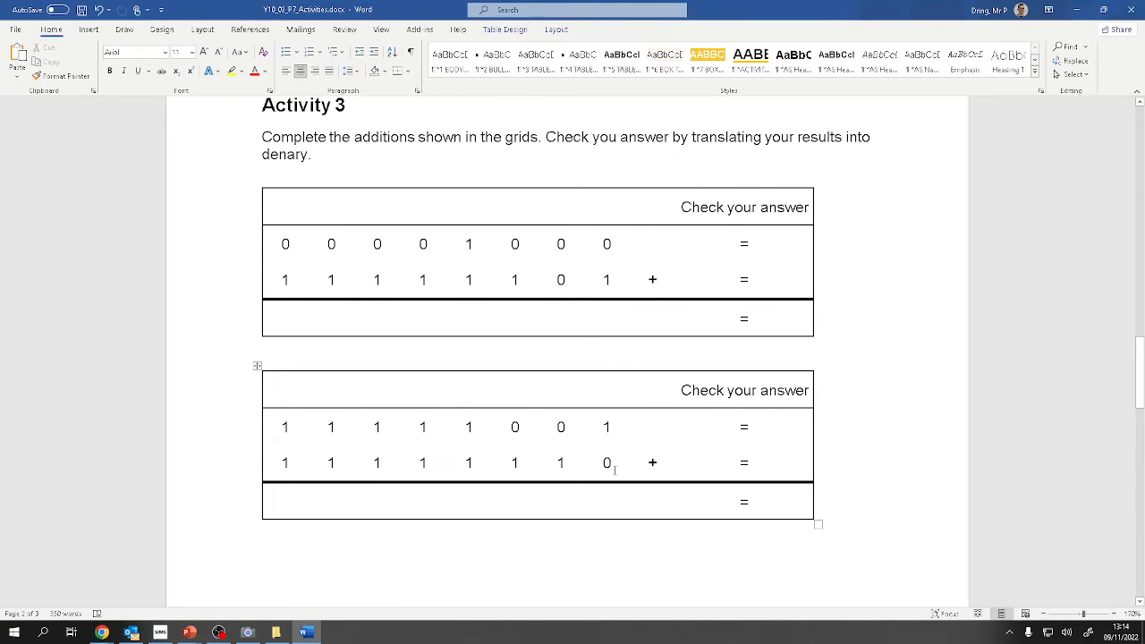
# - Fill the second grid's result row with the bits 1111 0111
pyautogui.write('1')
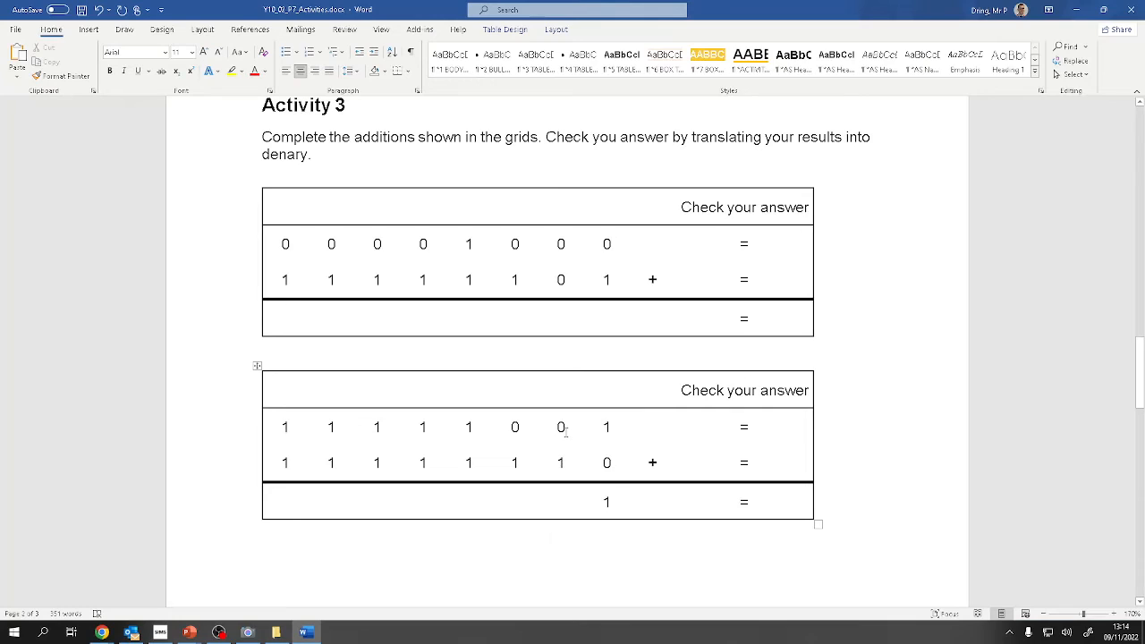
pyautogui.write('1')
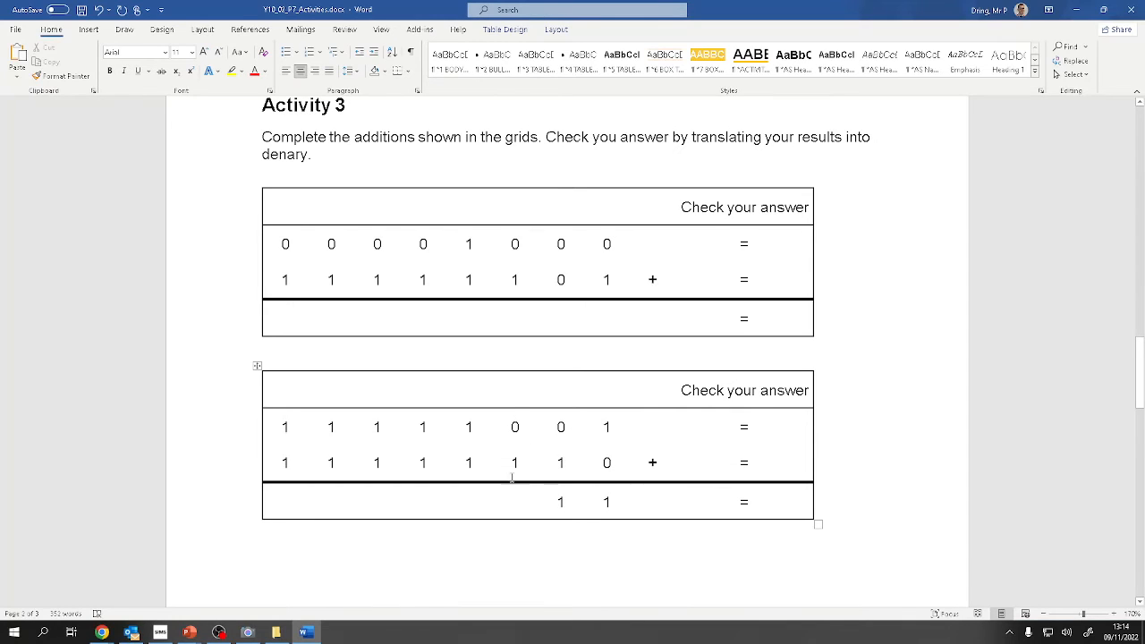
pyautogui.write('1')
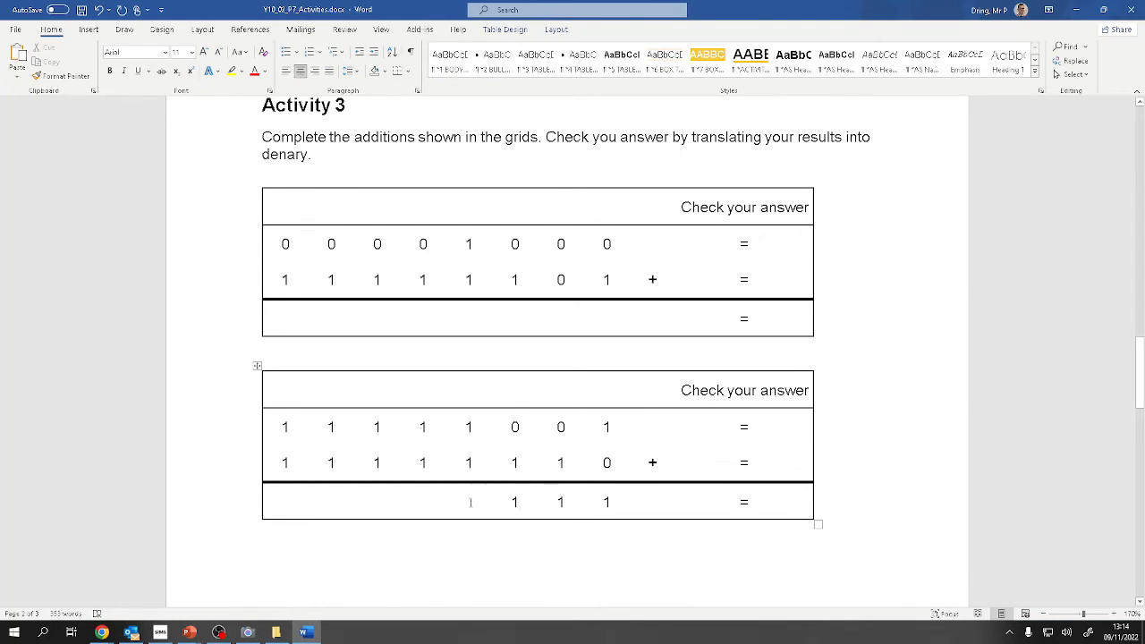
pyautogui.write('1')
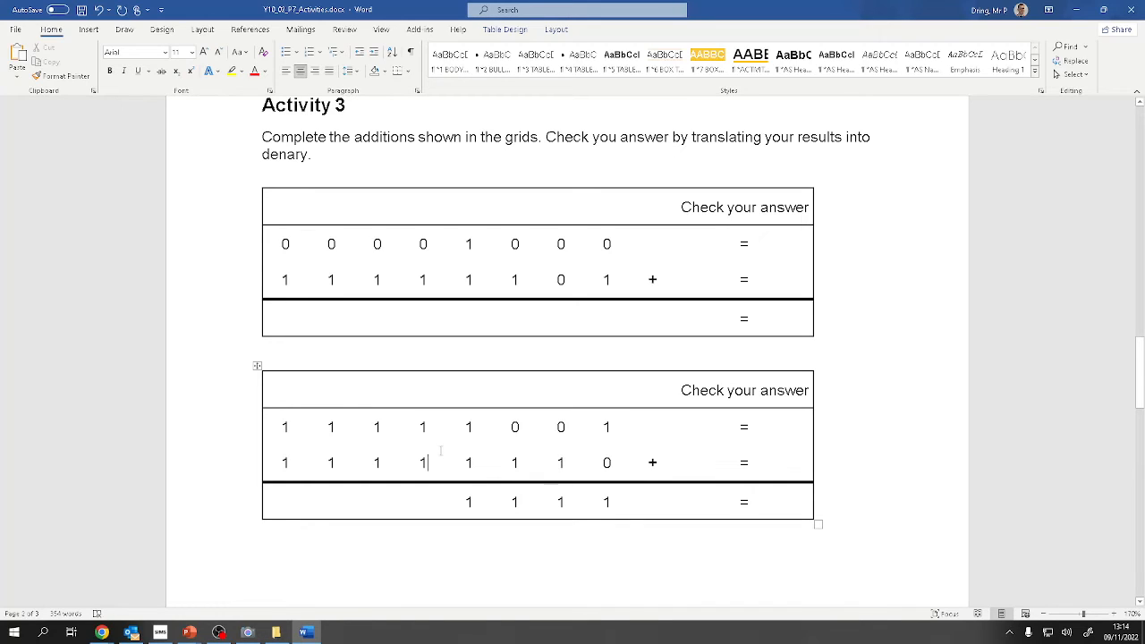
pyautogui.write('1')
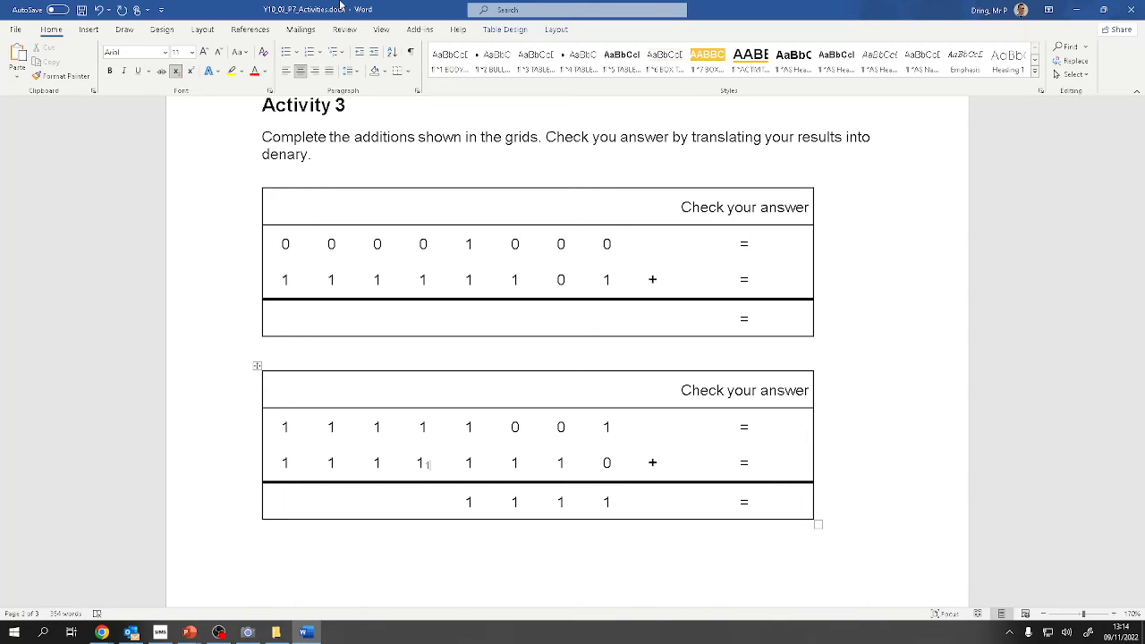
pyautogui.write('0')
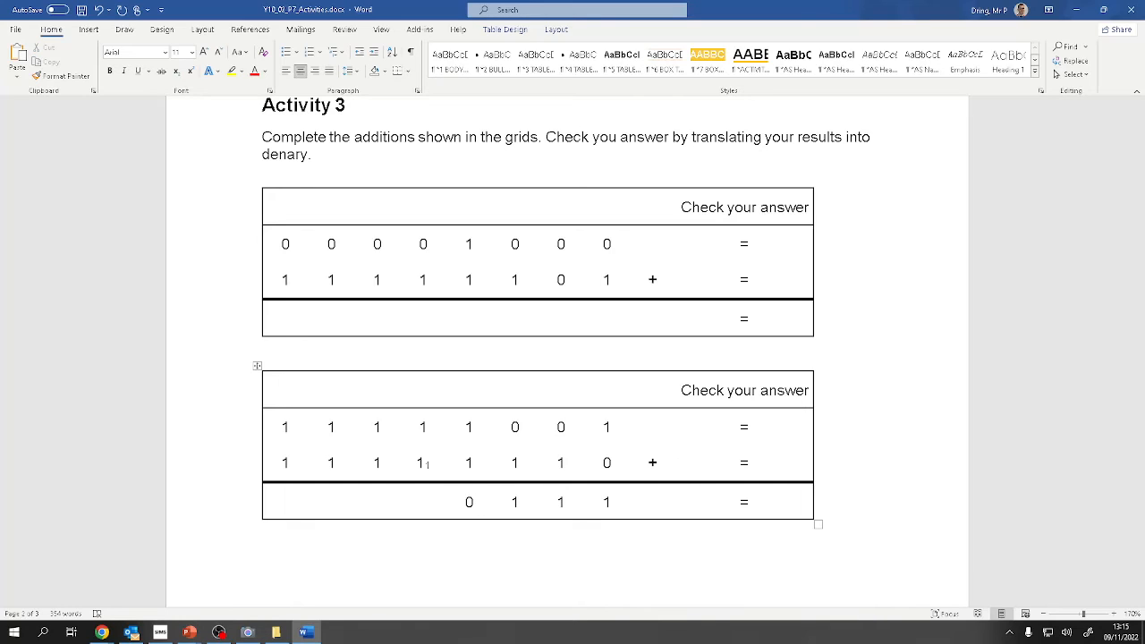
pyautogui.click(424, 501)
pyautogui.write('1')
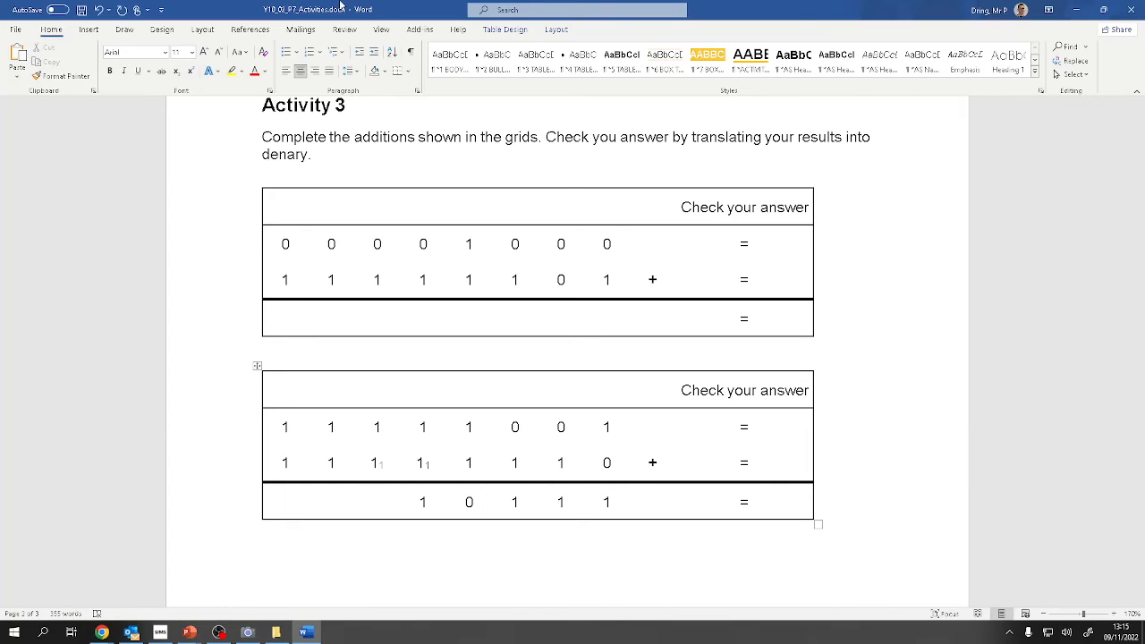
# - Mark the carry 1s above the second grid's second row
pyautogui.click(376, 501)
pyautogui.write('1 ')
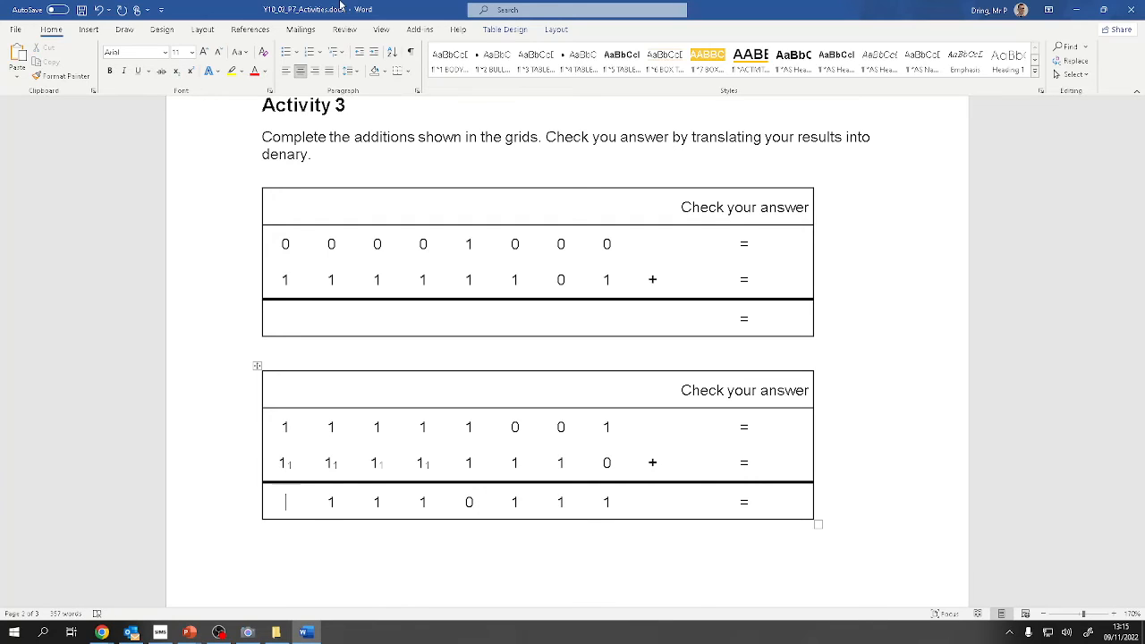
pyautogui.write('1')
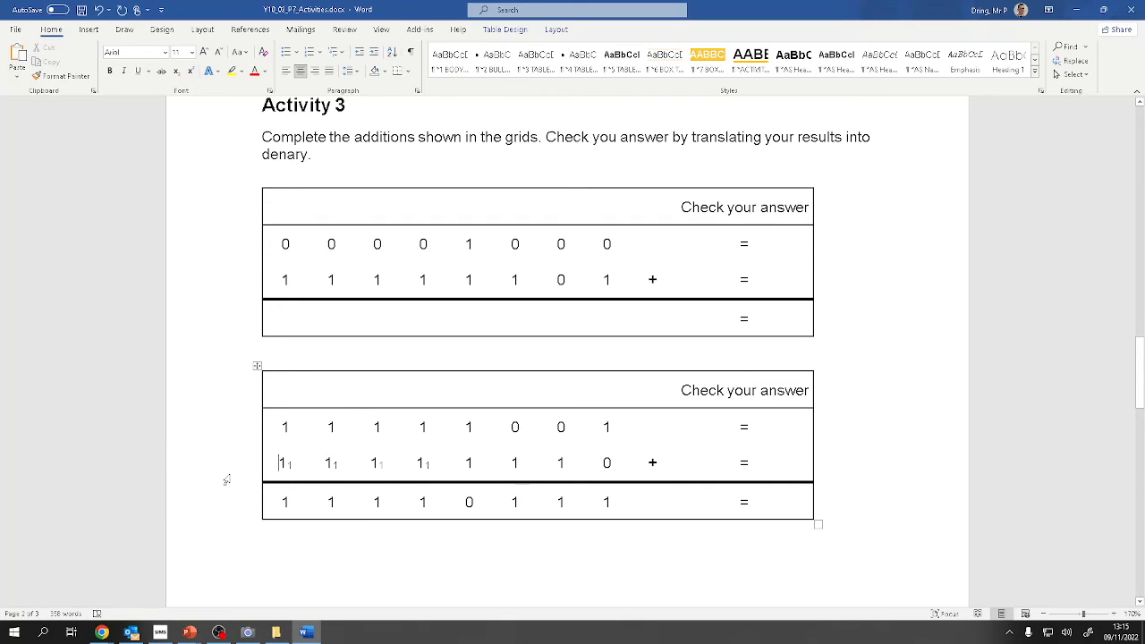
pyautogui.moveTo(211, 469)
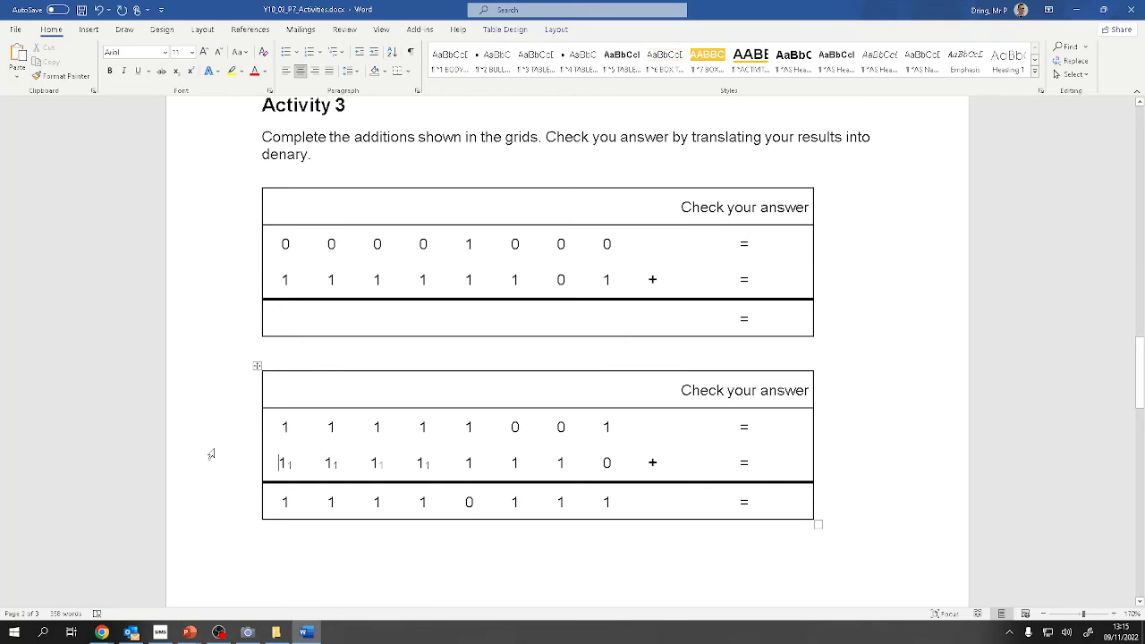
pyautogui.scroll(-3)
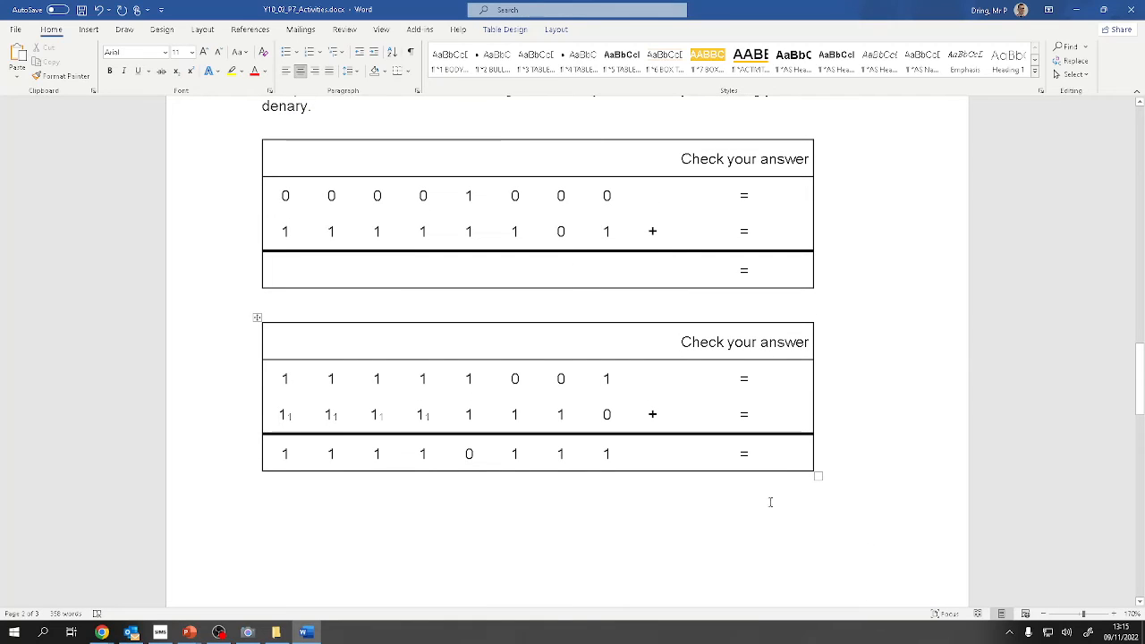
# - Record -9 as the denary check beside the second grid's result, highlighting a digit and carry
pyautogui.write('-9')
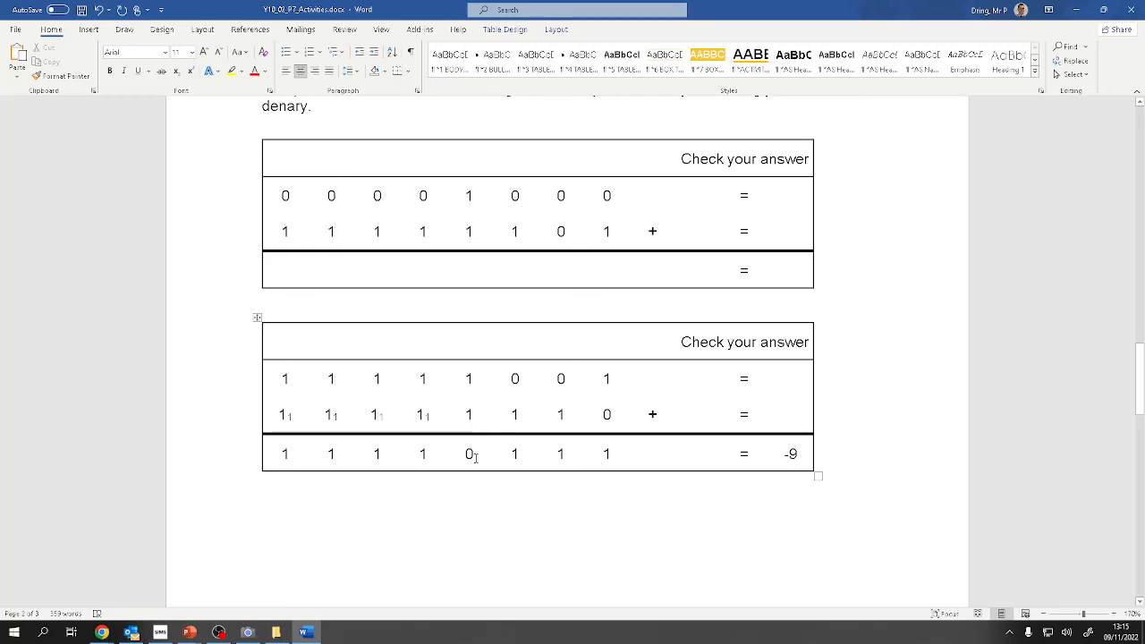
pyautogui.doubleClick(469, 454)
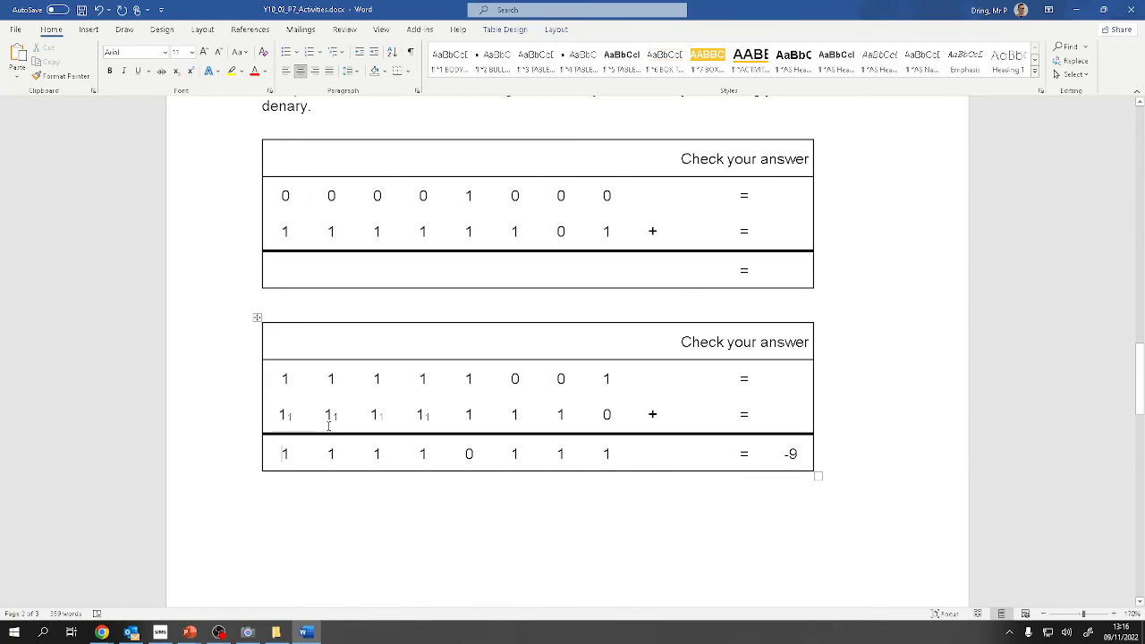
pyautogui.doubleClick(284, 454)
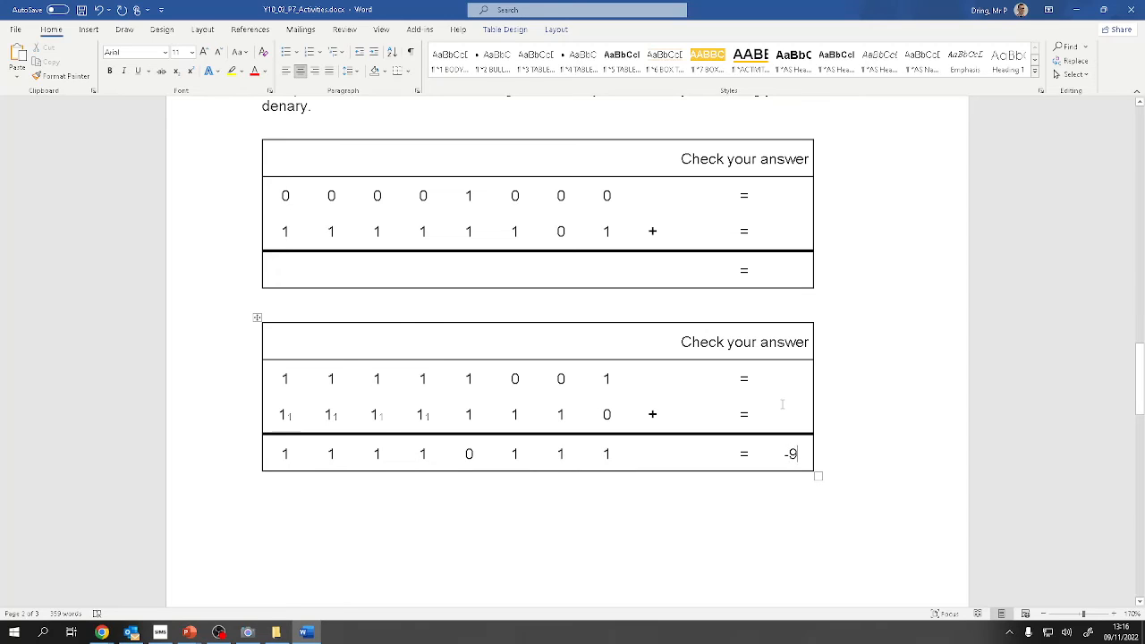
pyautogui.scroll(-3)
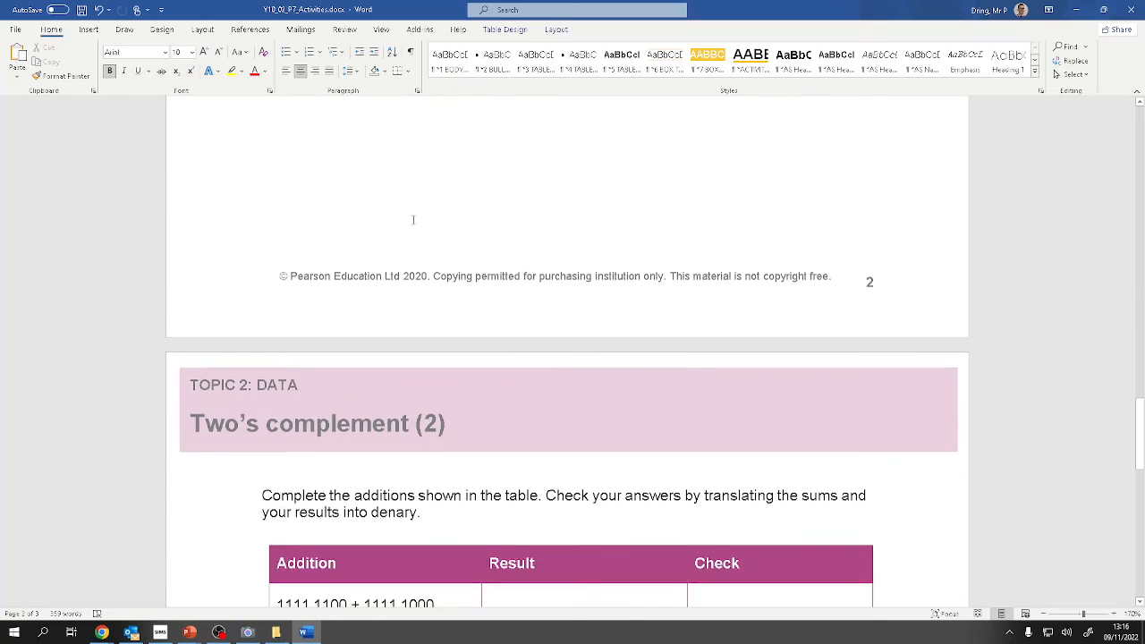
# - Scroll to the Two's complement (2) table and highlight 1111 1100 in the first addition
pyautogui.scroll(-3)
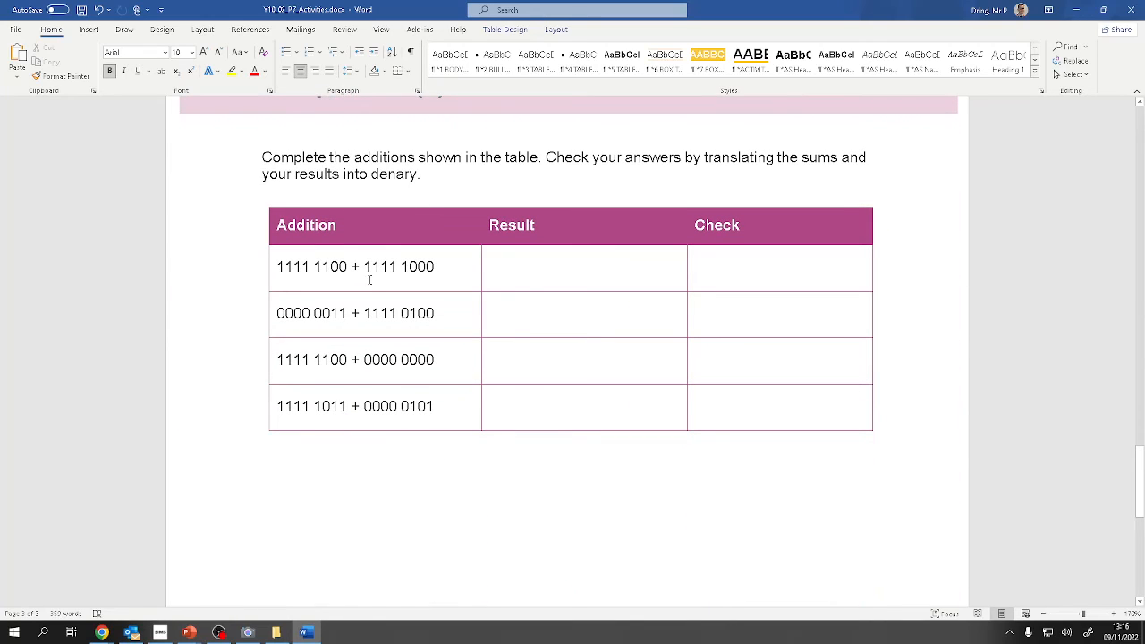
pyautogui.moveTo(279, 267); pyautogui.dragTo(361, 267)
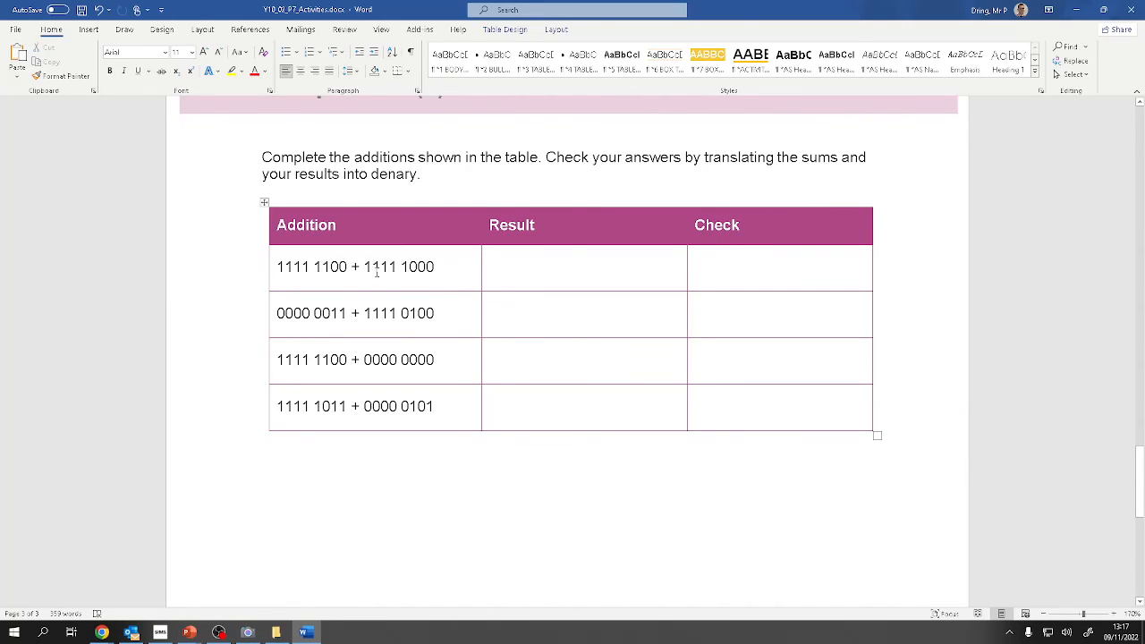
pyautogui.doubleClick(313, 267)
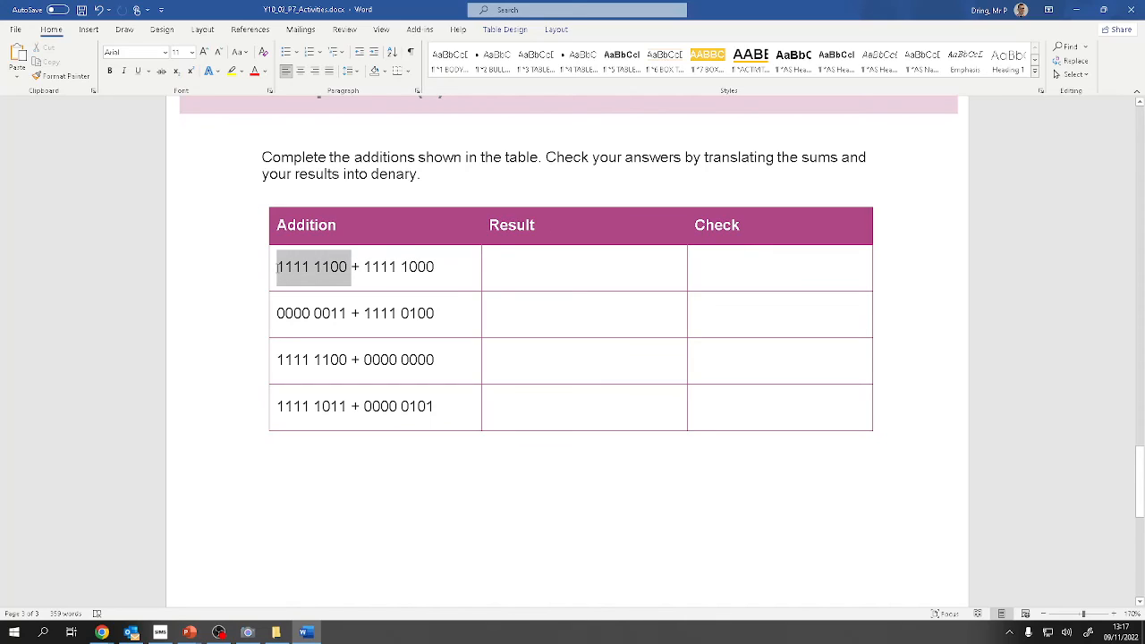
pyautogui.doubleClick(397, 267)
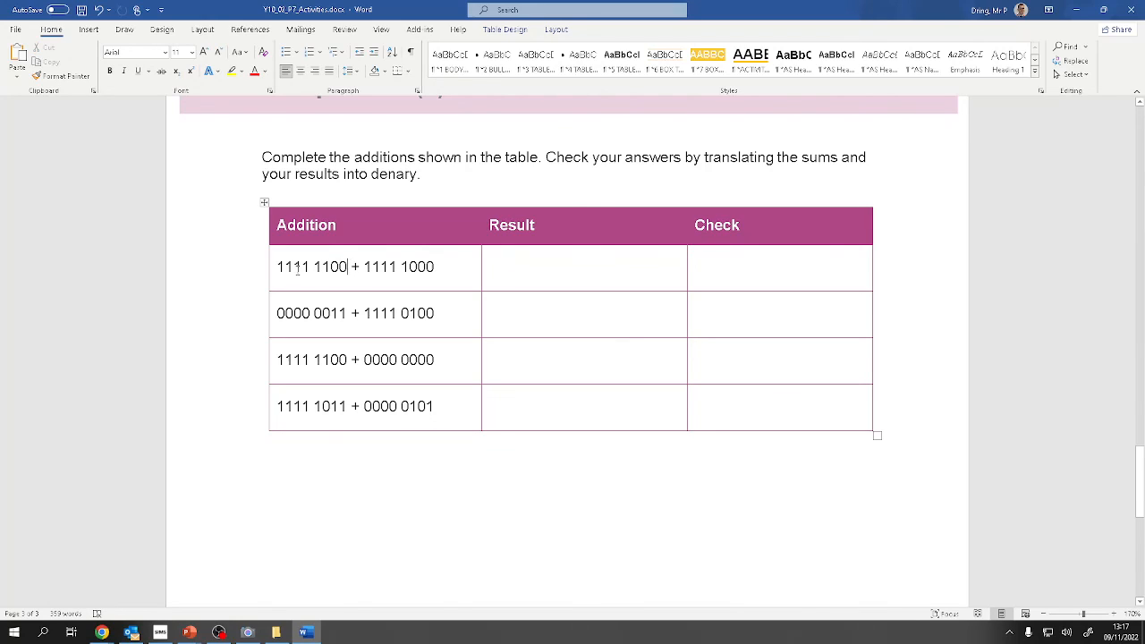
pyautogui.doubleClick(399, 266)
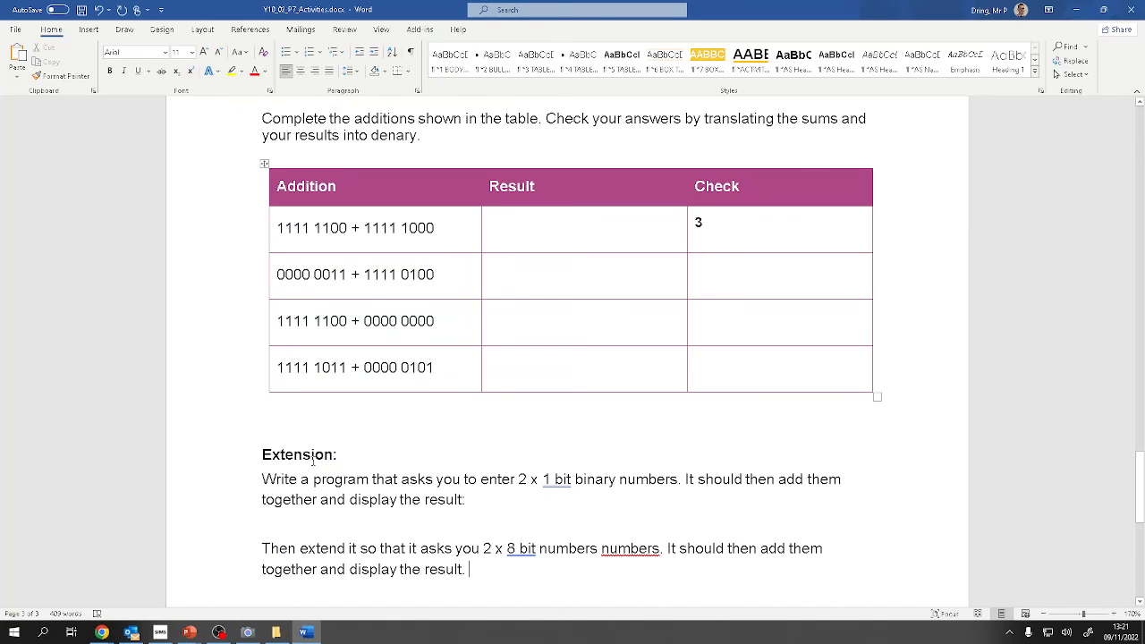
# - Highlight the whole first addition in the table beneath the Extension task
pyautogui.moveTo(261, 479); pyautogui.dragTo(481, 500)
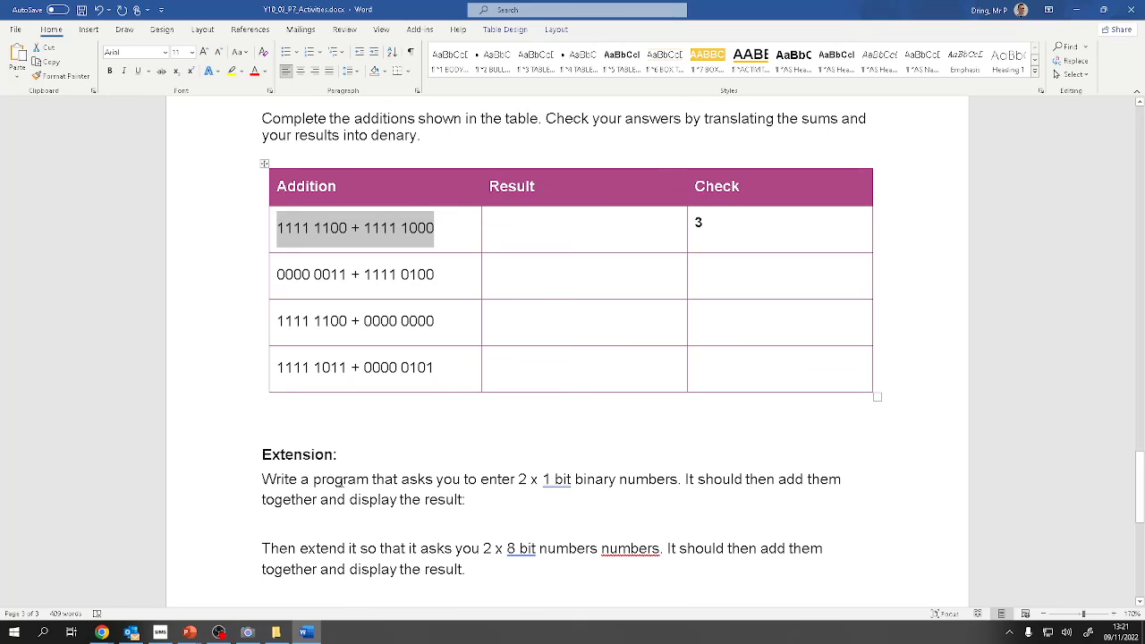
pyautogui.moveTo(261, 479); pyautogui.dragTo(465, 499)
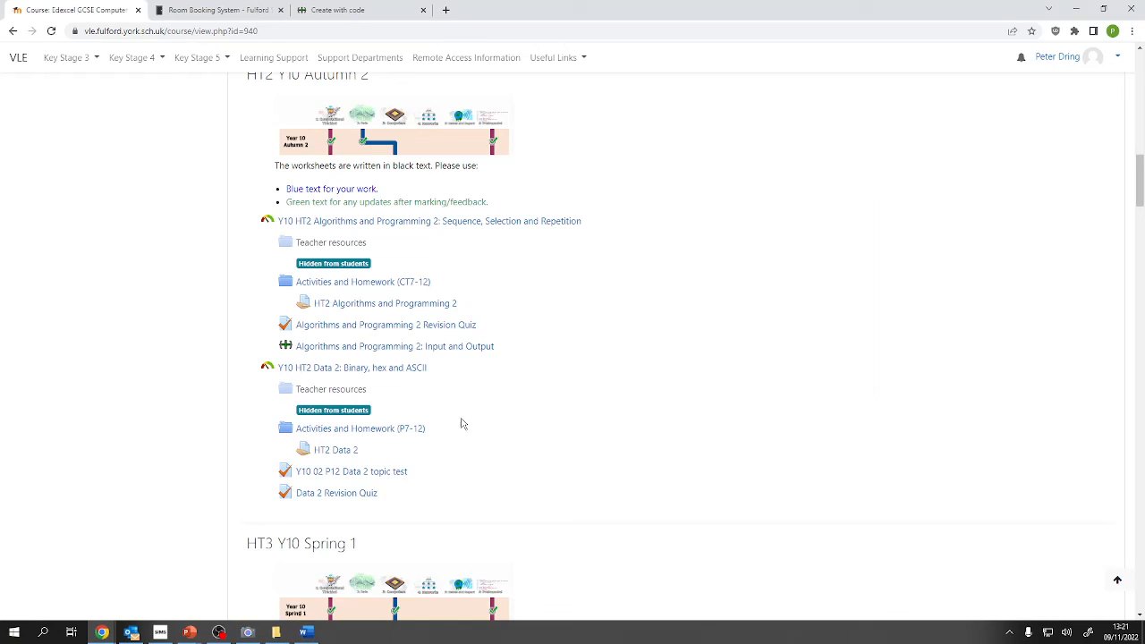
pyautogui.moveTo(376, 447)
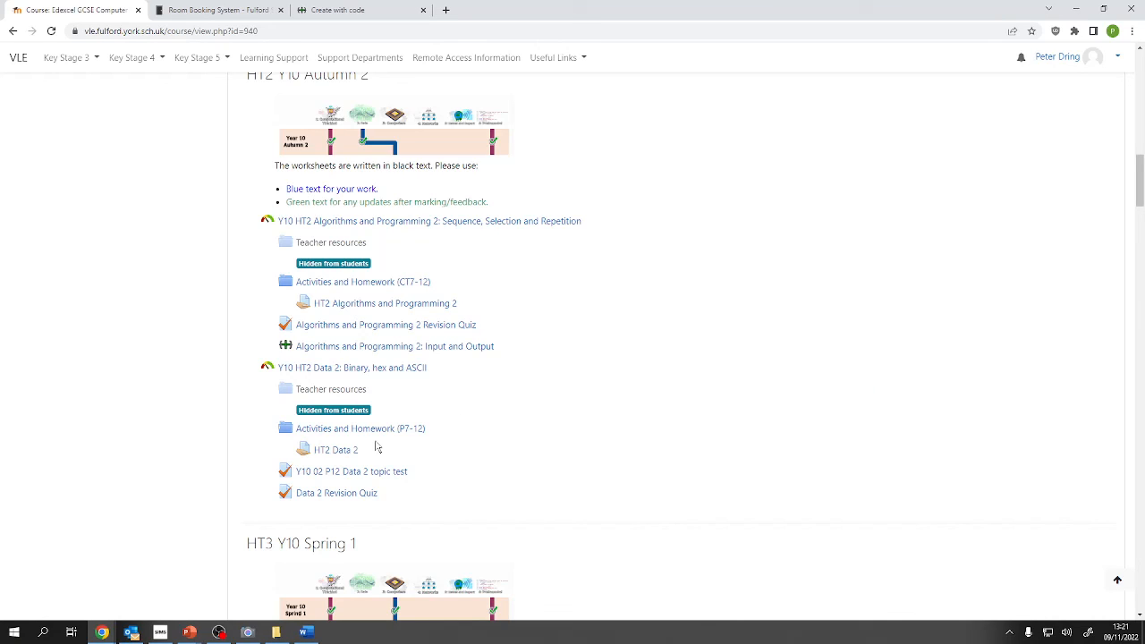
pyautogui.moveTo(336, 451)
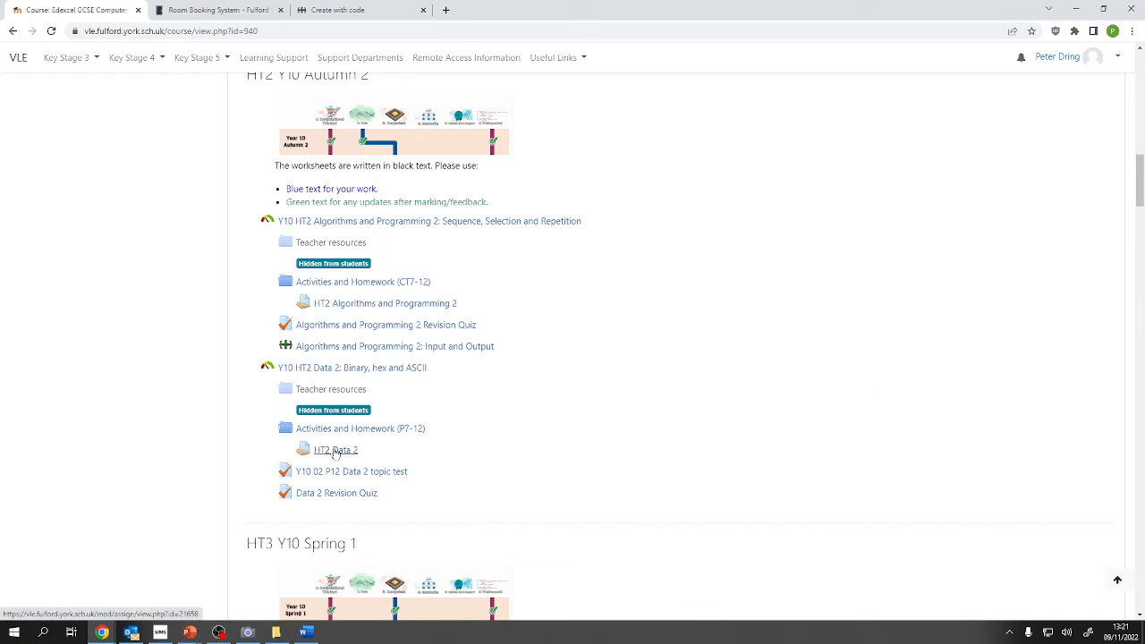